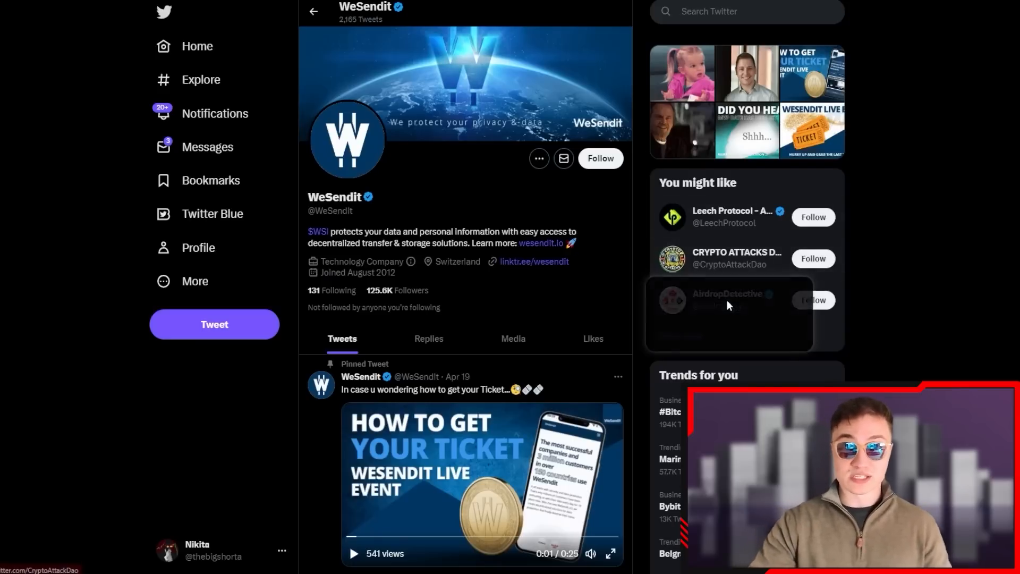
Scroll the WeSendit Twitter profile past the pinned ticket tweet to the team introduction and MVP tweets
scroll("down", 3)
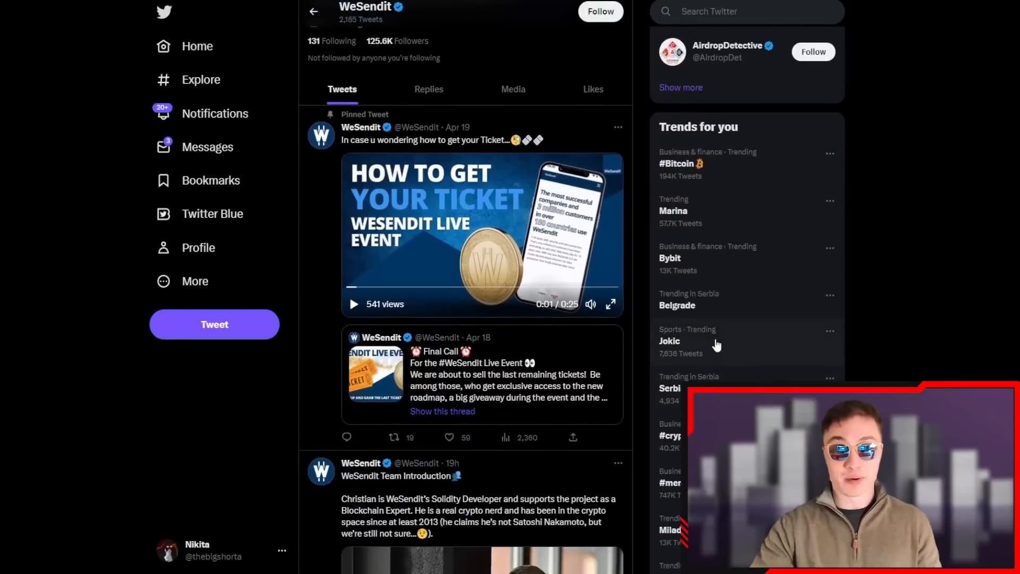
scroll("down", 3)
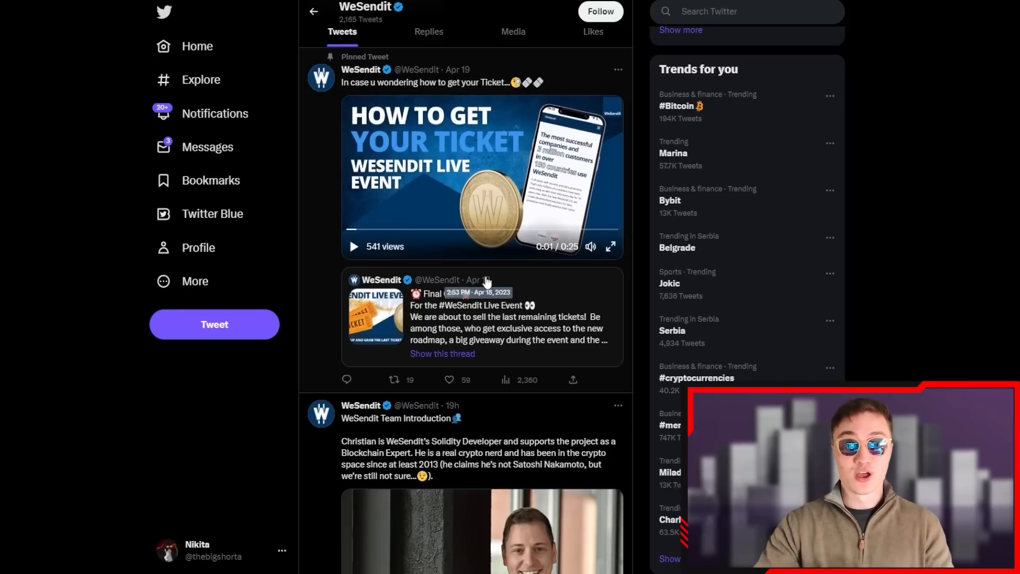
scroll("down", 3)
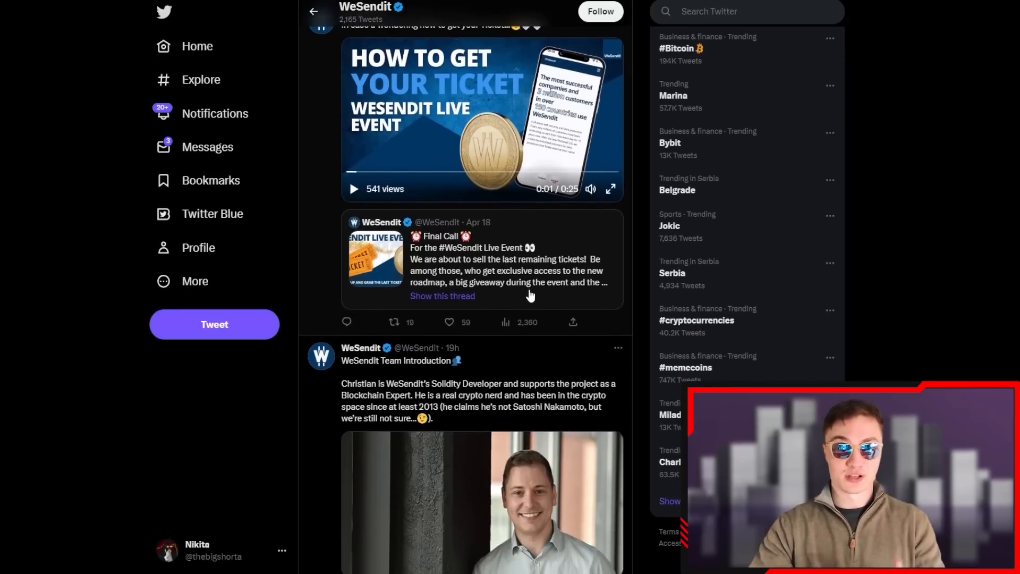
scroll("down", 3)
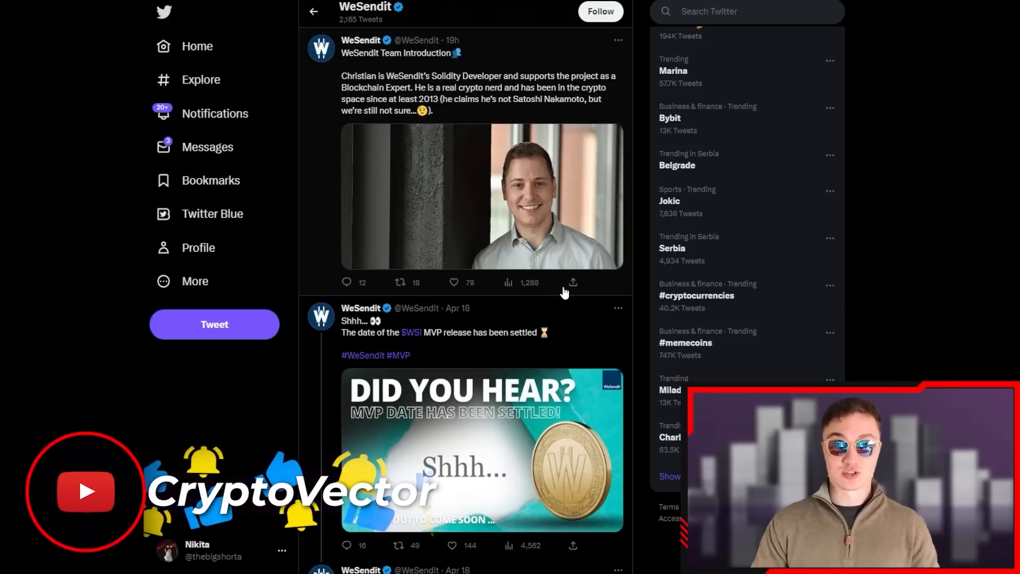
mouse_move(582, 223)
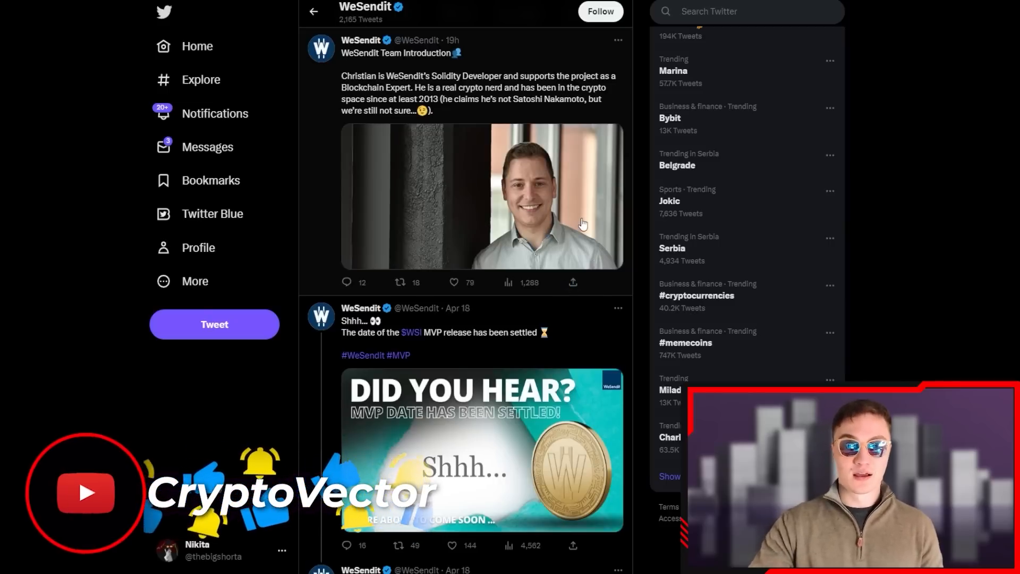
mouse_move(566, 256)
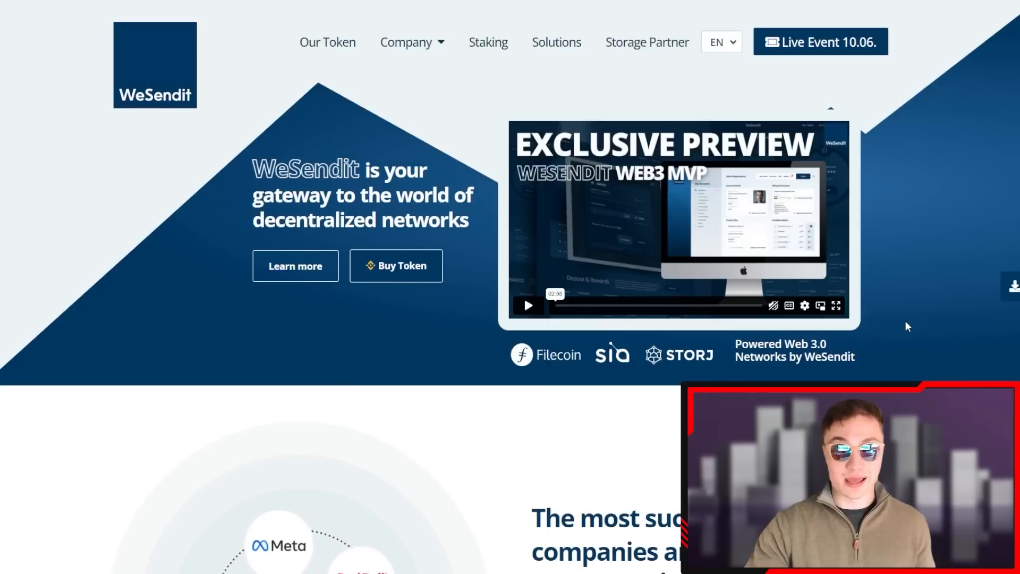
mouse_move(956, 333)
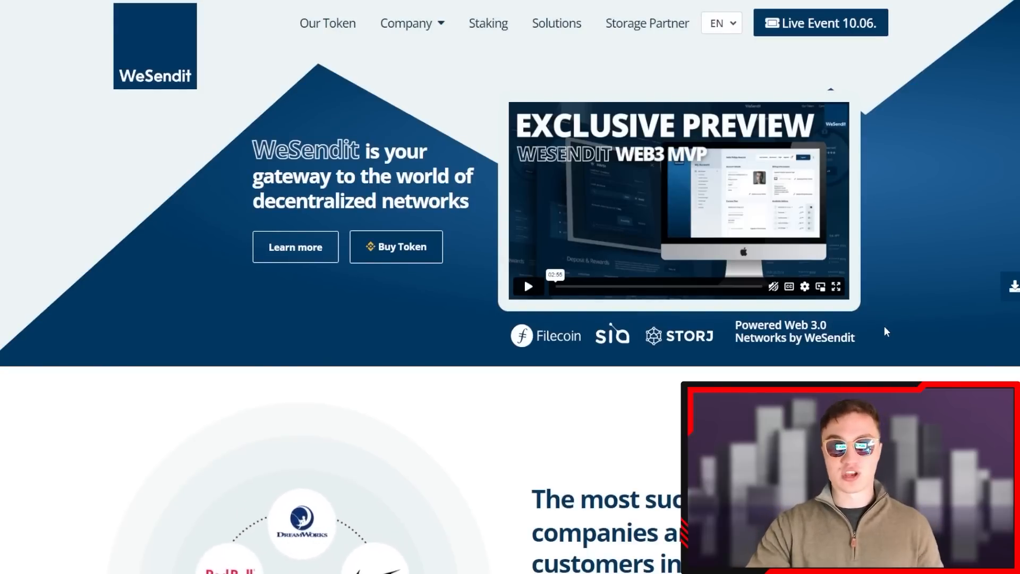
Scroll past the hero and customer stats, highlighting 'security and data protection', to the token-earning video section
scroll("down", 3)
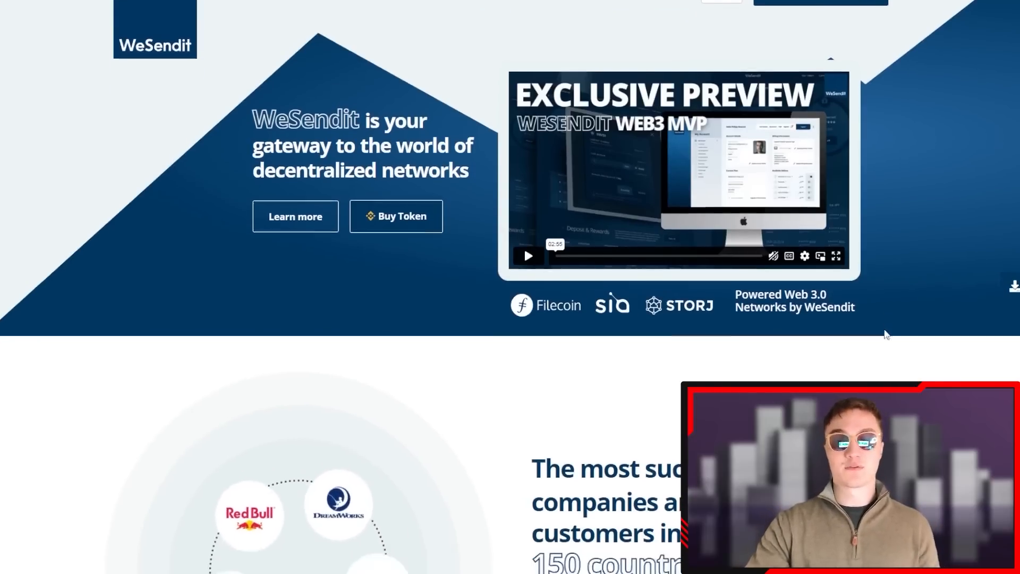
scroll("down", 3)
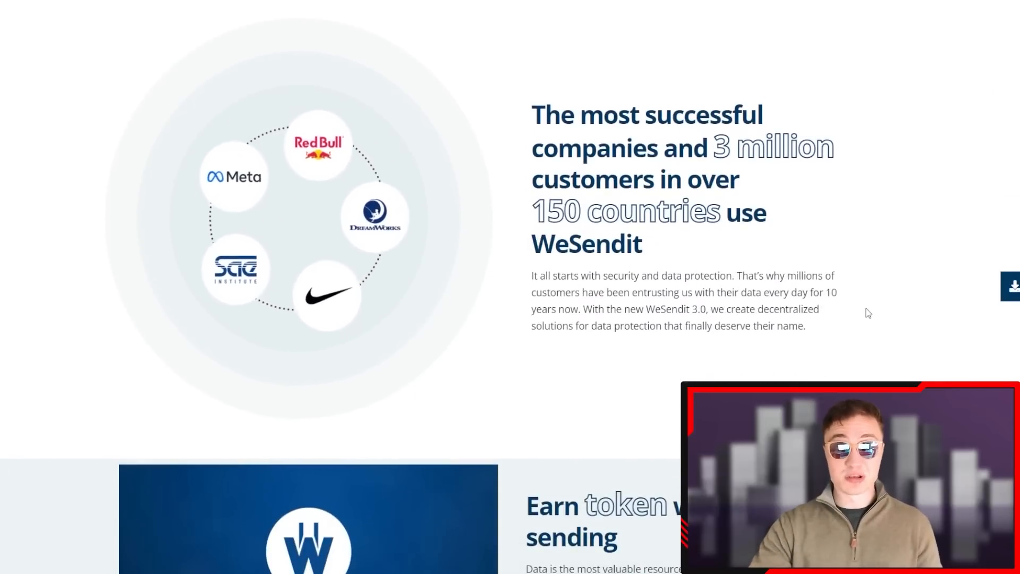
scroll("down", 3)
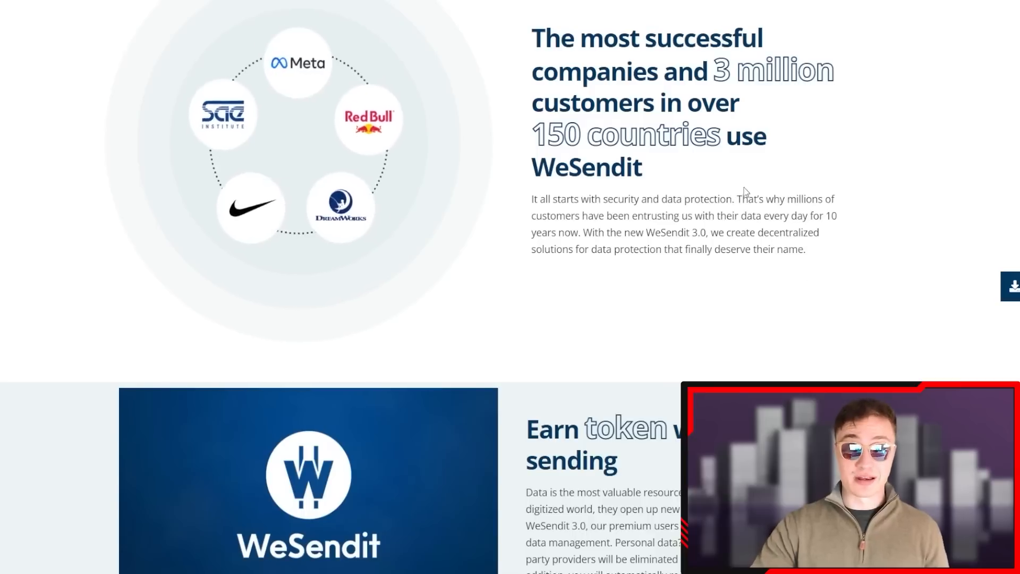
double_click(666, 198)
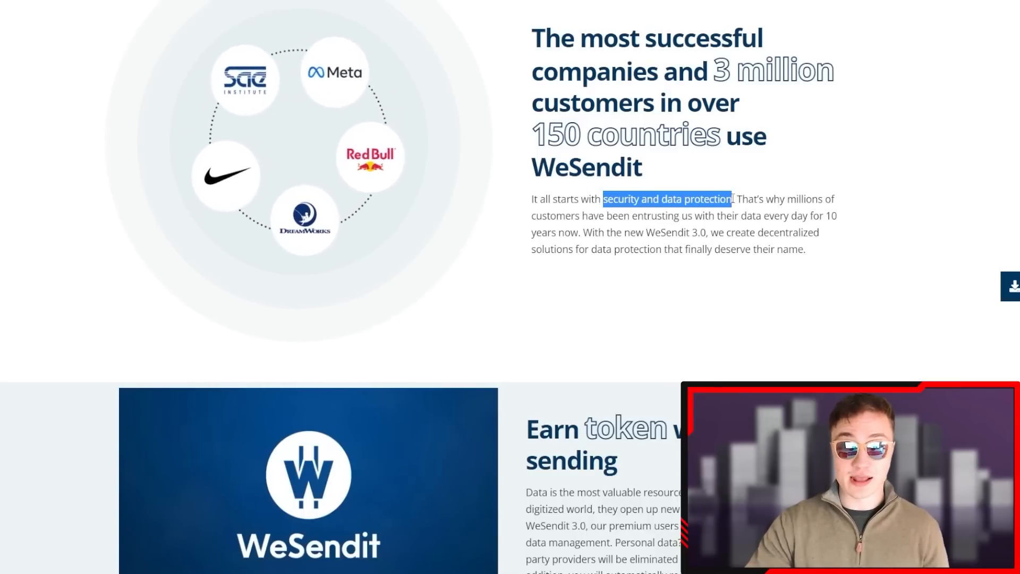
scroll("down", 3)
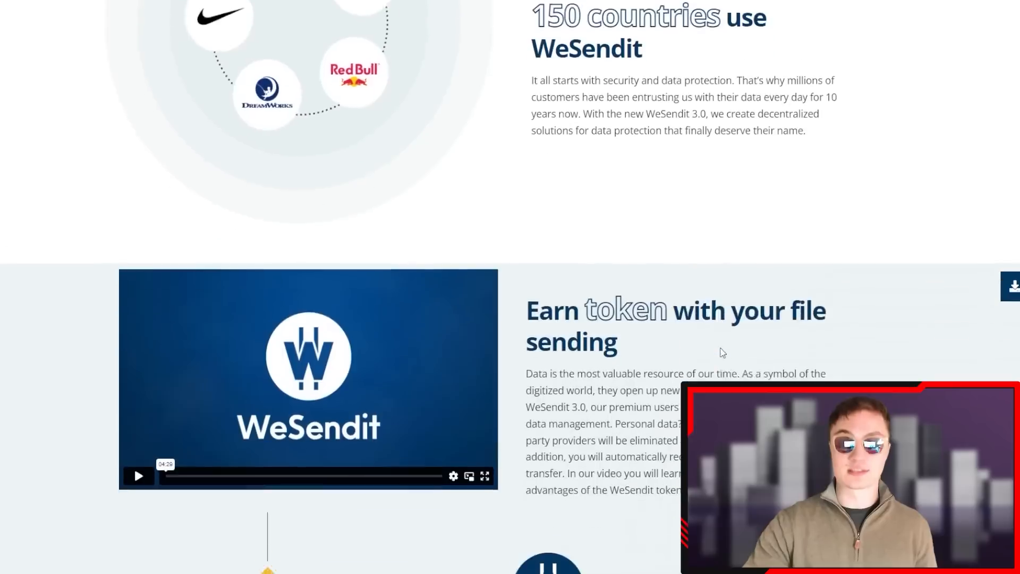
Scroll through the 'How do I earn token' flowchart to the airdrops section
scroll("down", 3)
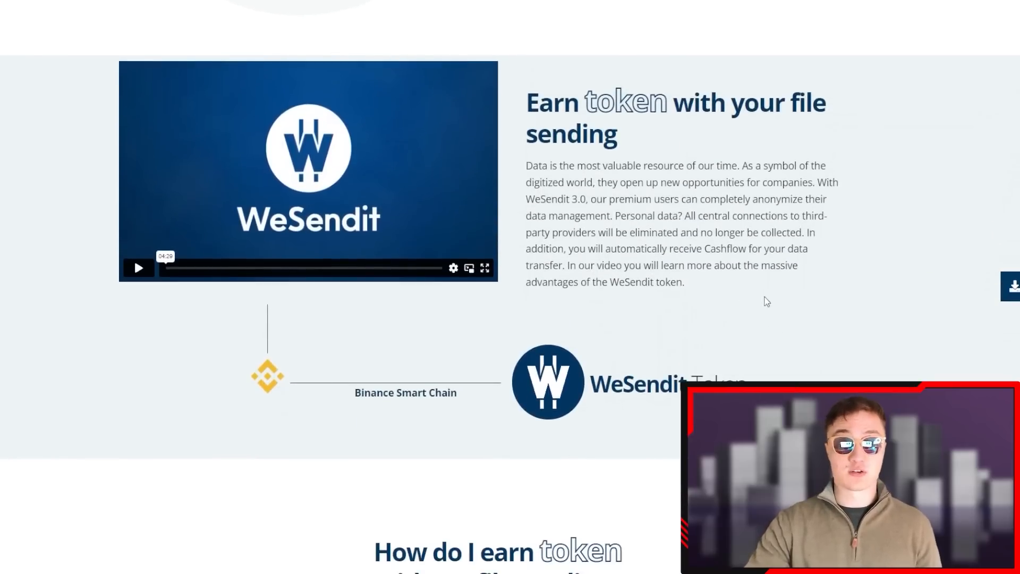
mouse_move(828, 124)
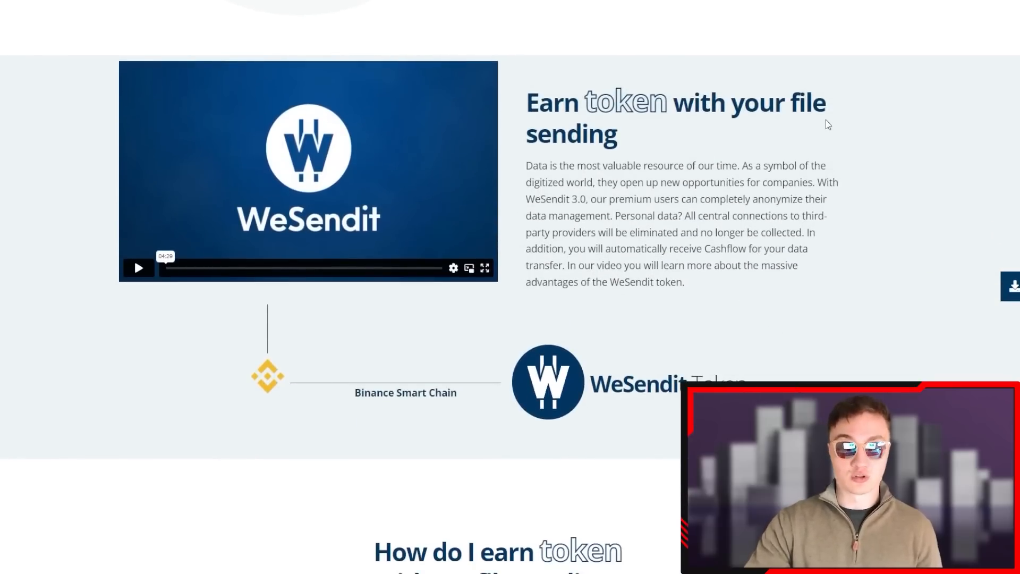
mouse_move(822, 118)
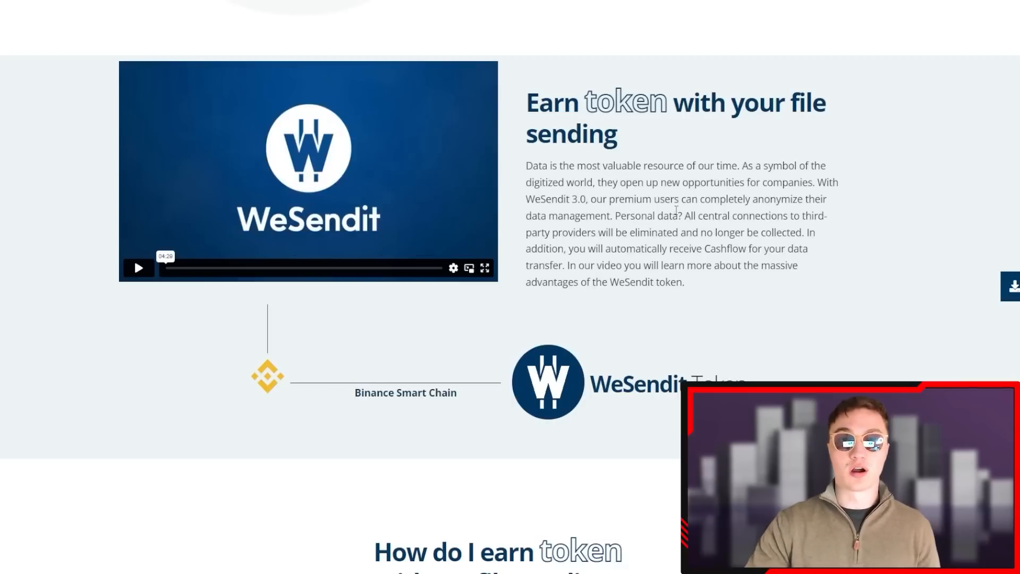
scroll("down", 3)
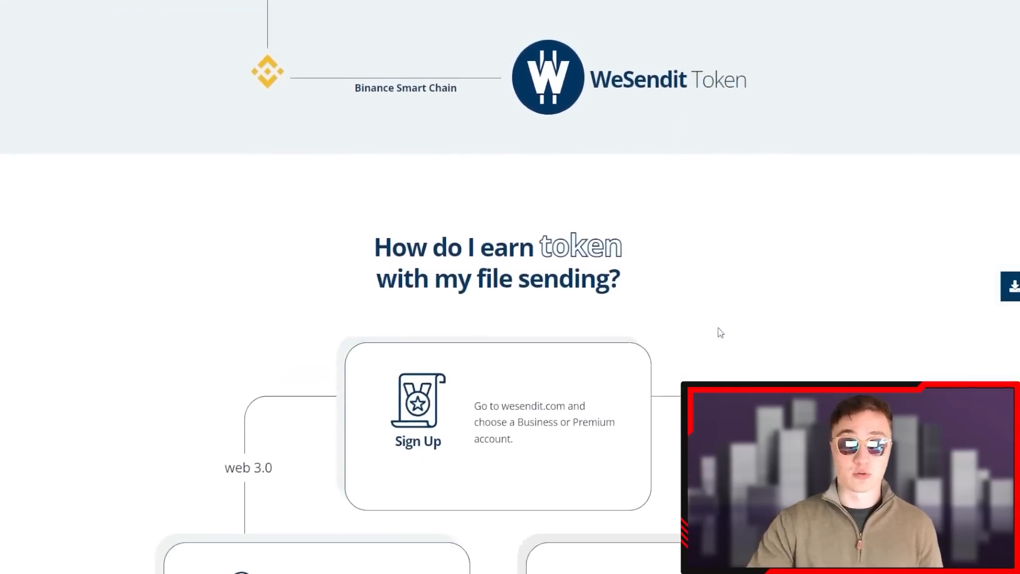
scroll("down", 3)
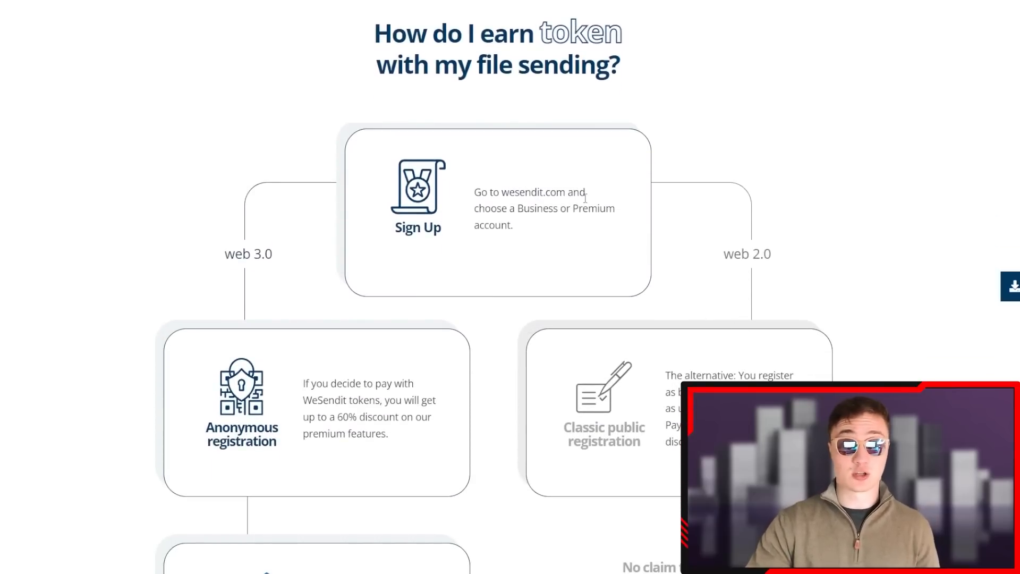
scroll("down", 3)
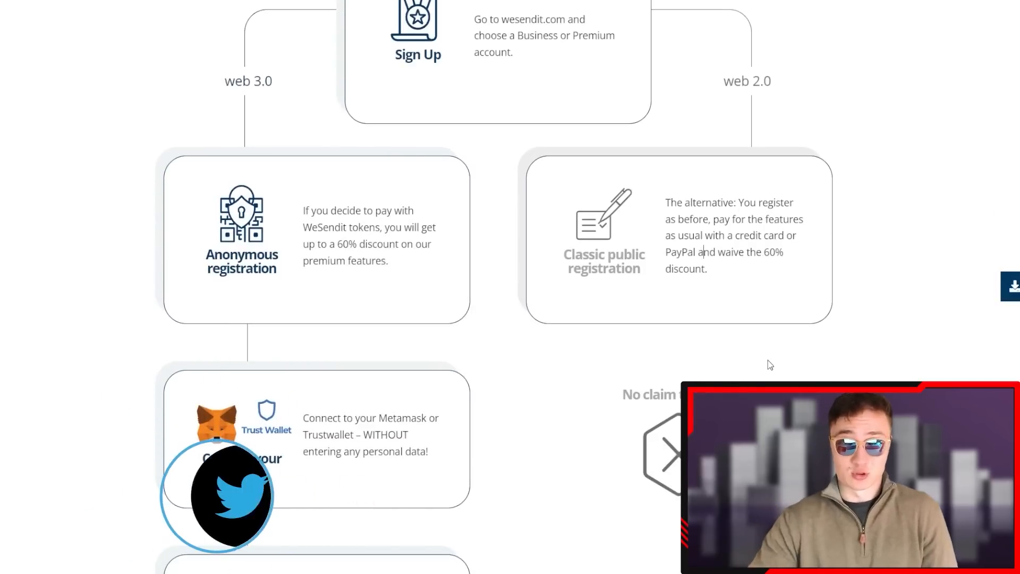
scroll("down", 3)
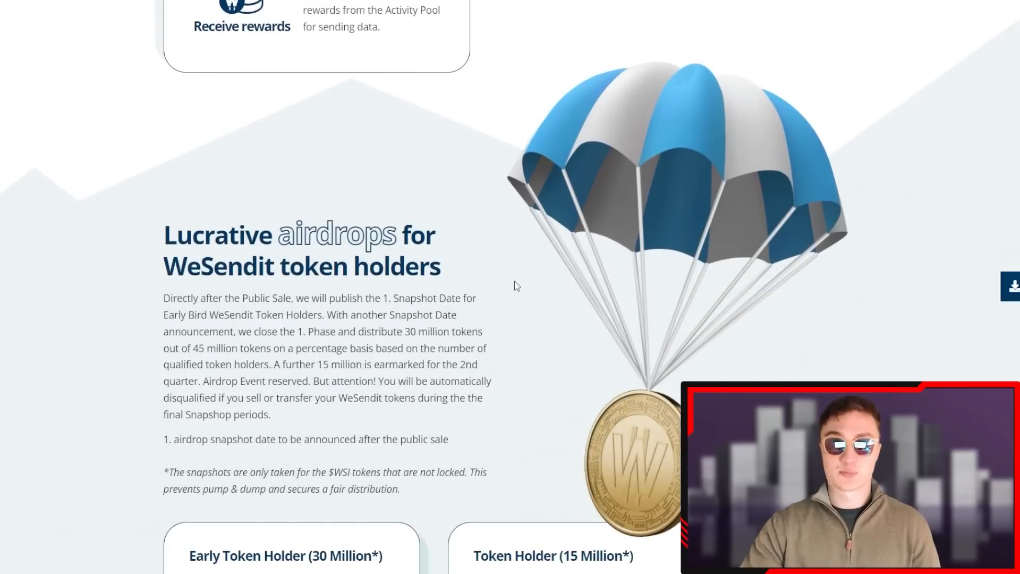
mouse_move(531, 303)
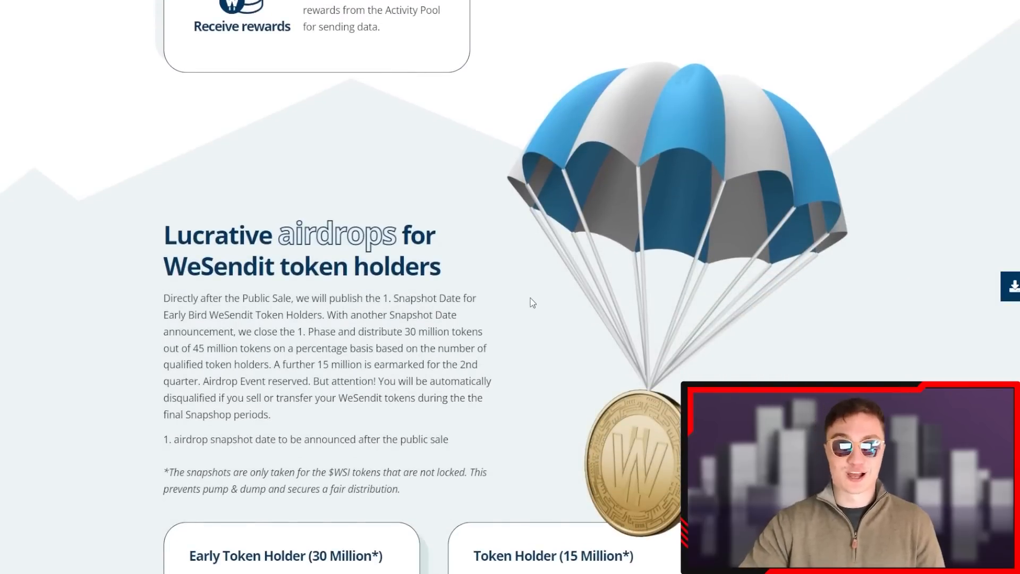
mouse_move(522, 289)
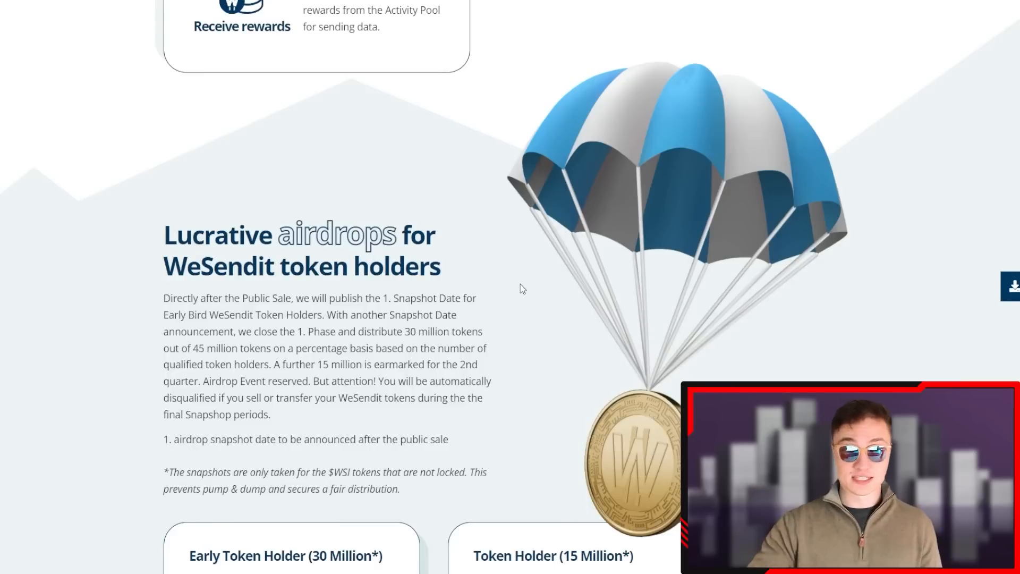
Scroll through the airdrop tier tables and reach the token public sale panel at $0.052
scroll("down", 3)
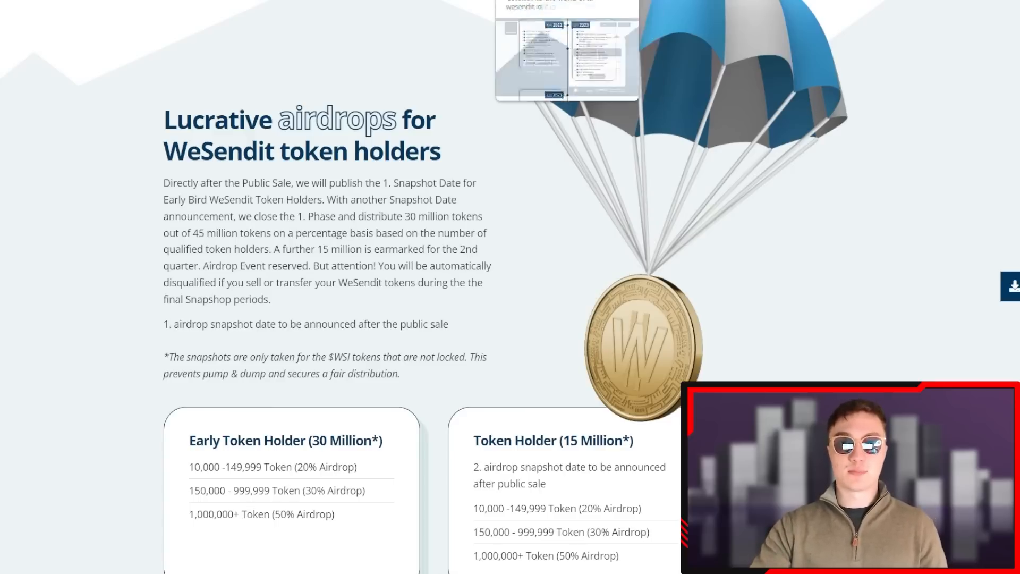
scroll("up", 3)
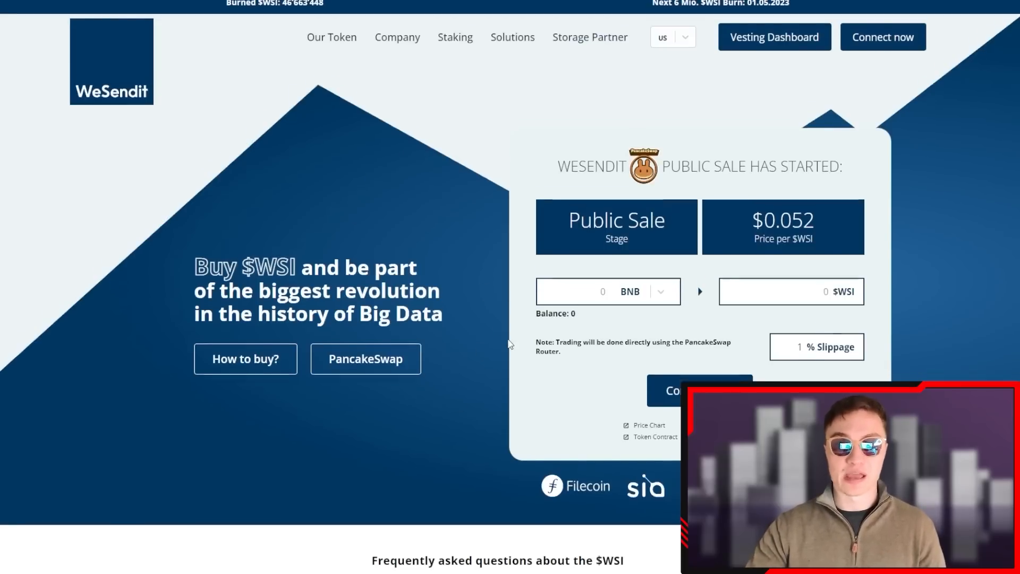
Load the WeSendit pitch deck in DocSend at the introduction slide, page 3 of 45
scroll("down", 3)
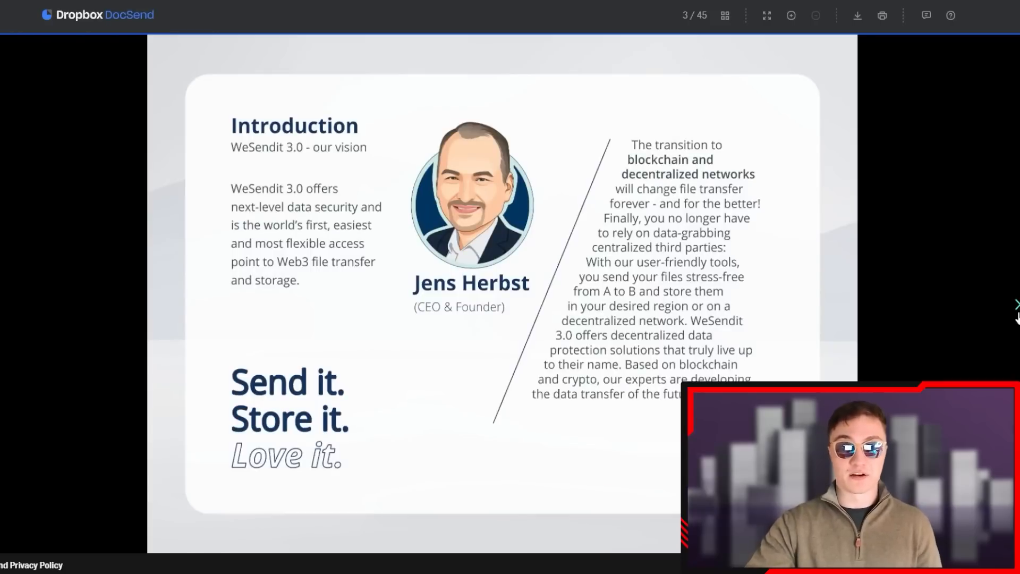
Advance the DocSend pitch deck from slide 3 to slide 9, Pro & Premium Solutions
left_click(1013, 304)
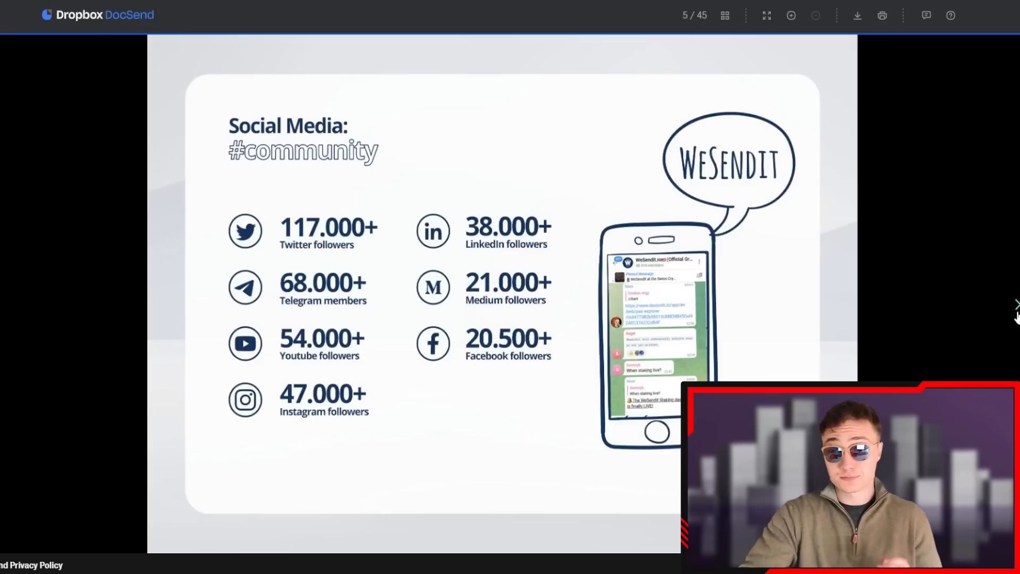
mouse_move(1014, 310)
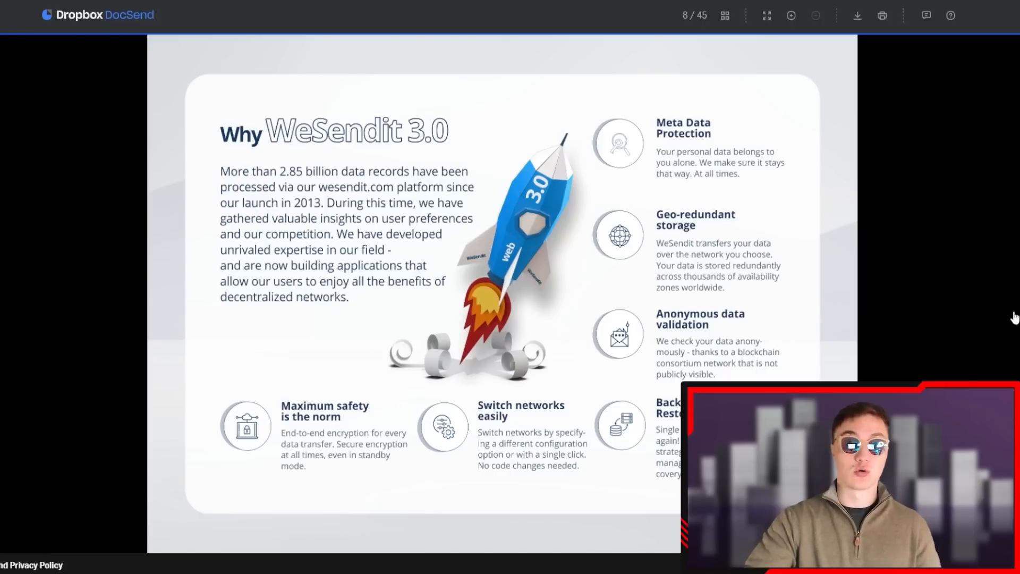
left_click(1015, 306)
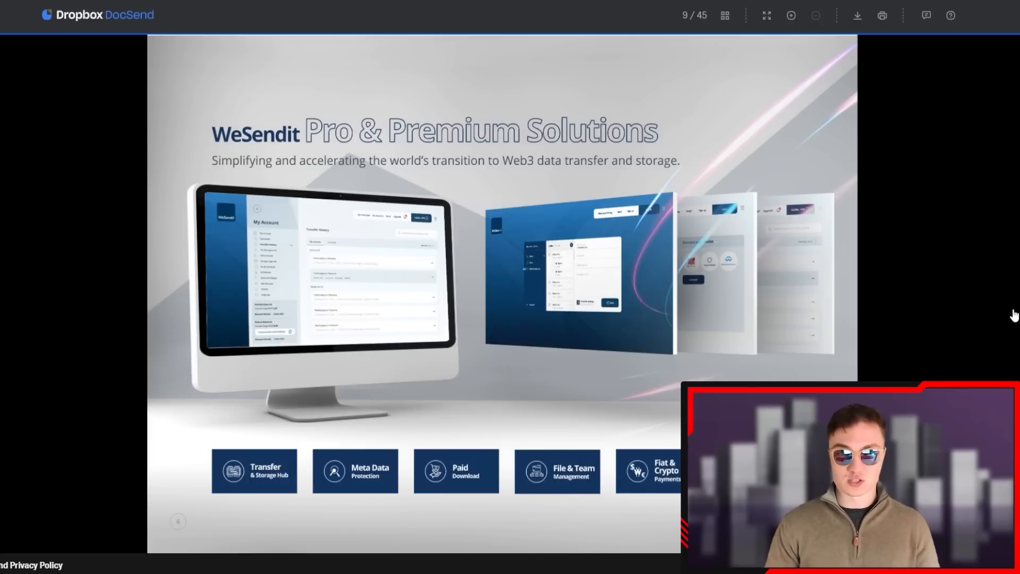
left_click(1012, 304)
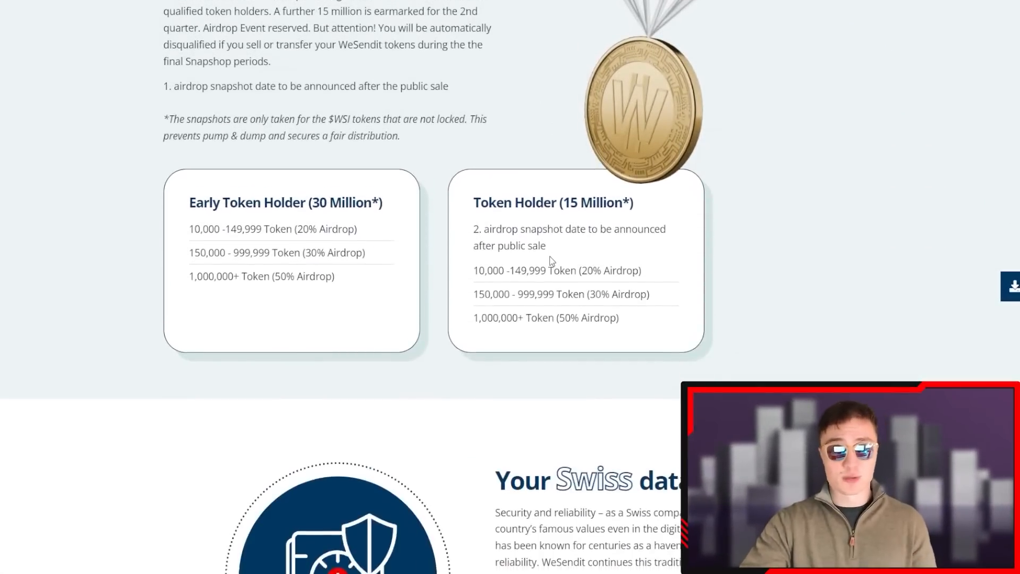
Scroll past the Swiss data secret and geo-redundant storage sections to the Staking Dashboard section
scroll("down", 3)
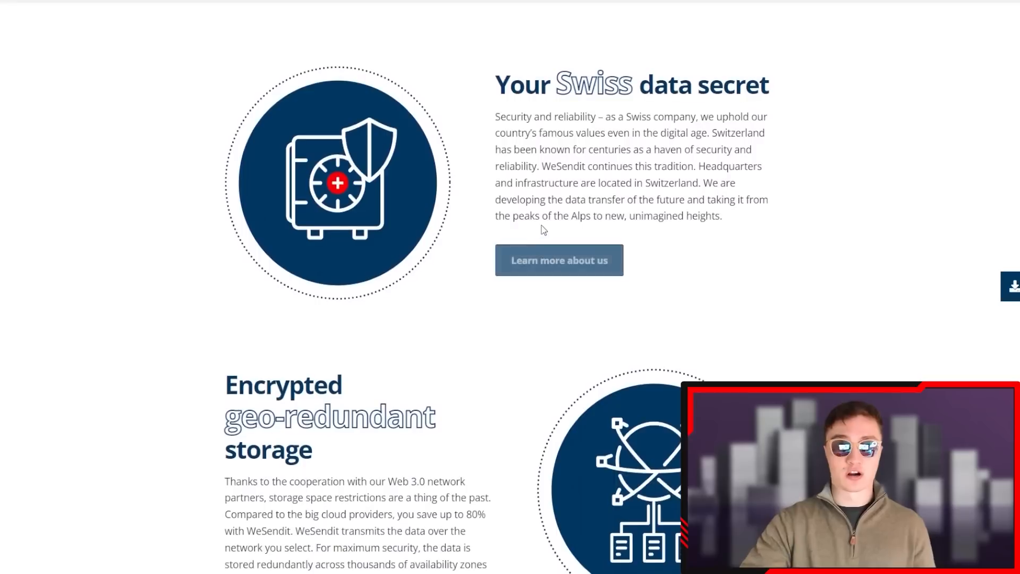
mouse_move(620, 130)
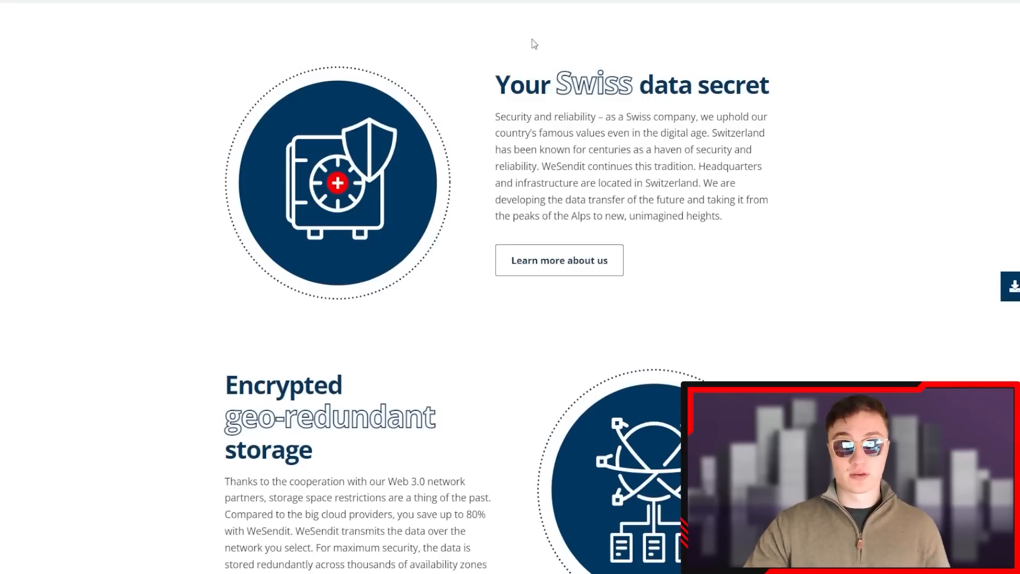
scroll("down", 3)
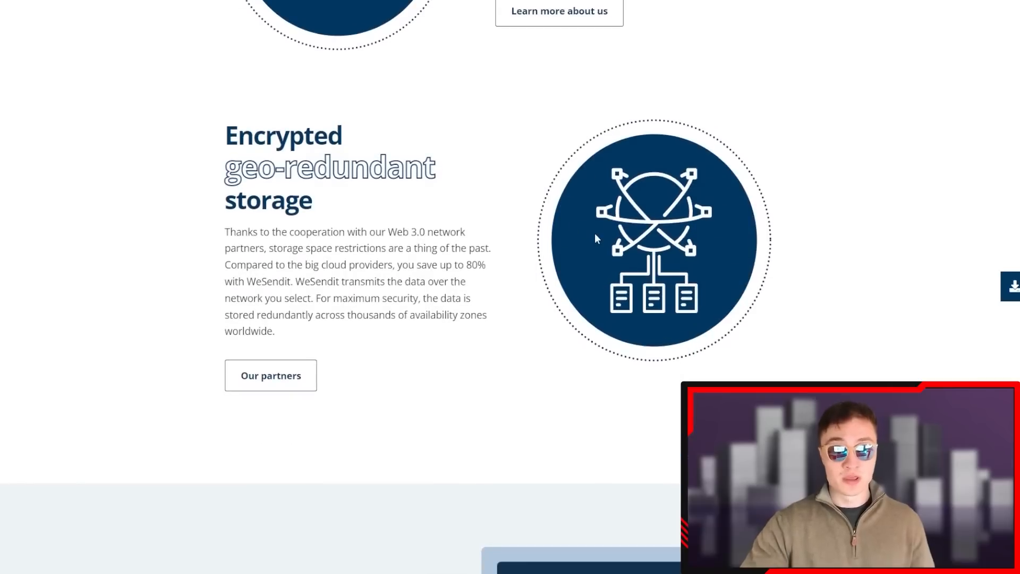
mouse_move(418, 148)
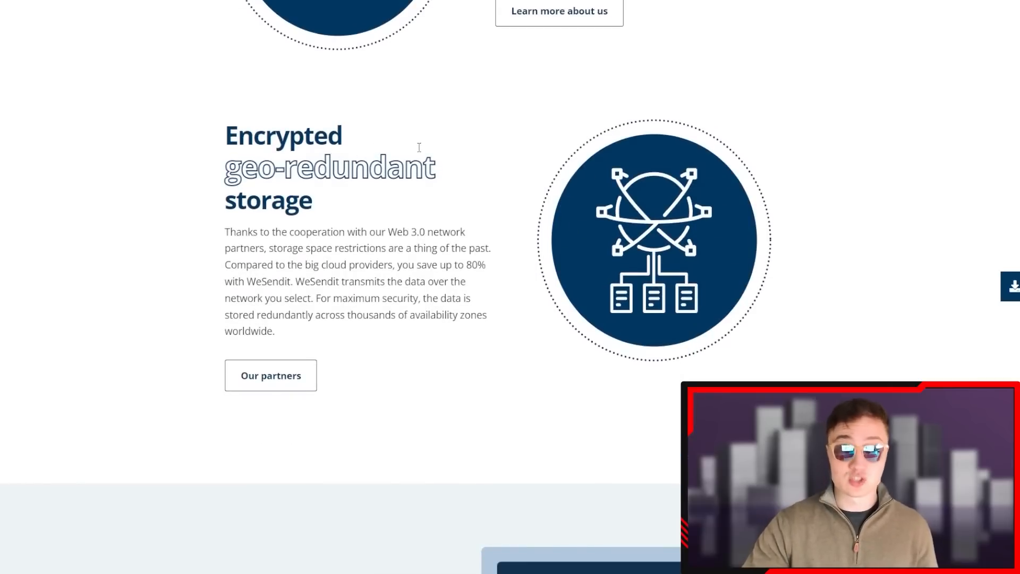
mouse_move(418, 150)
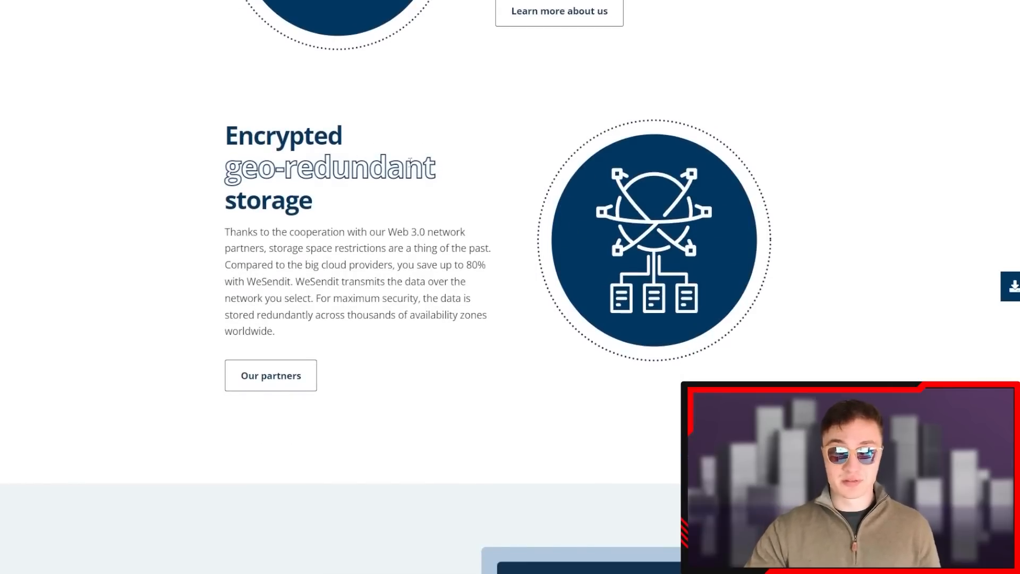
mouse_move(441, 192)
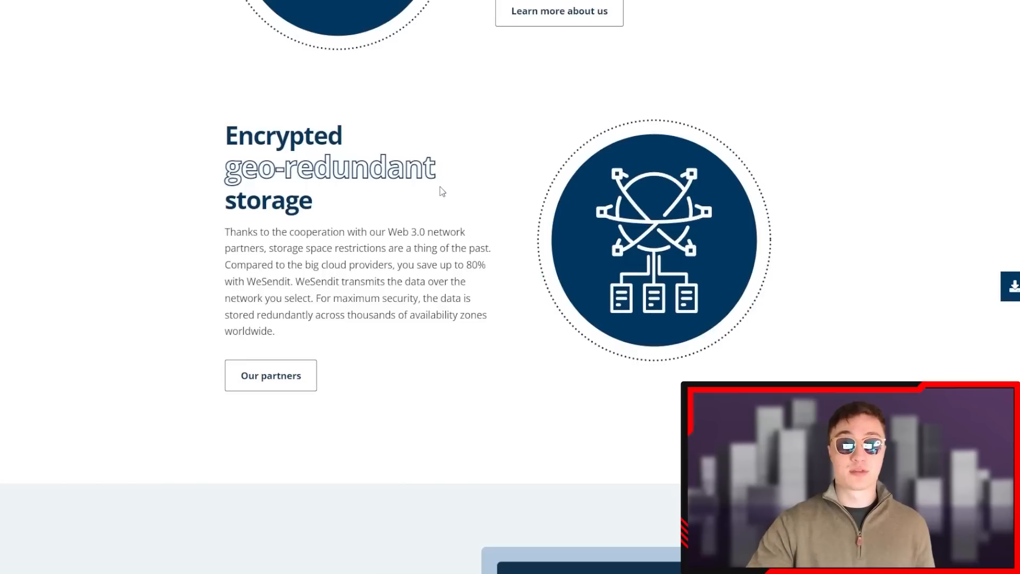
mouse_move(471, 162)
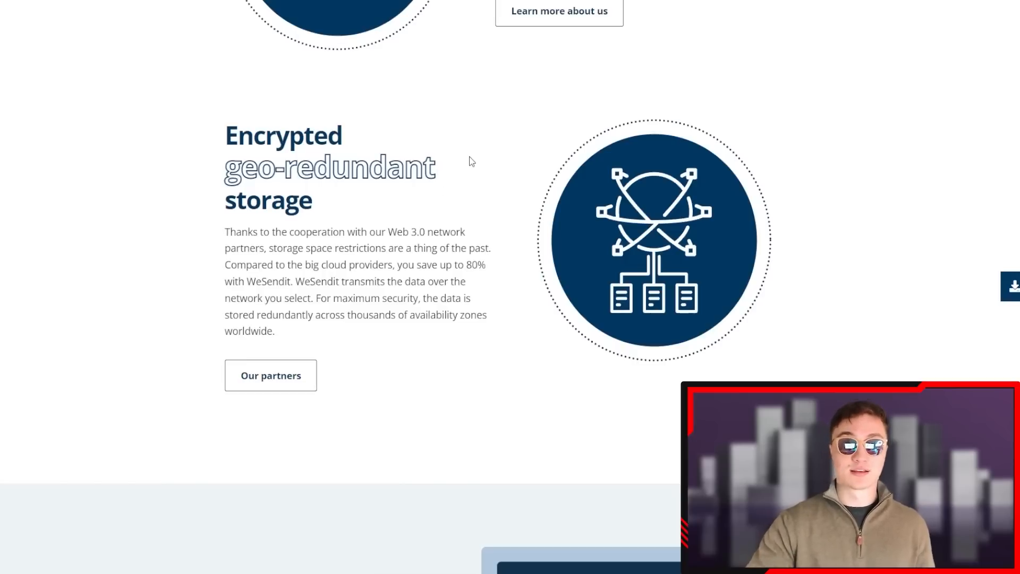
mouse_move(458, 171)
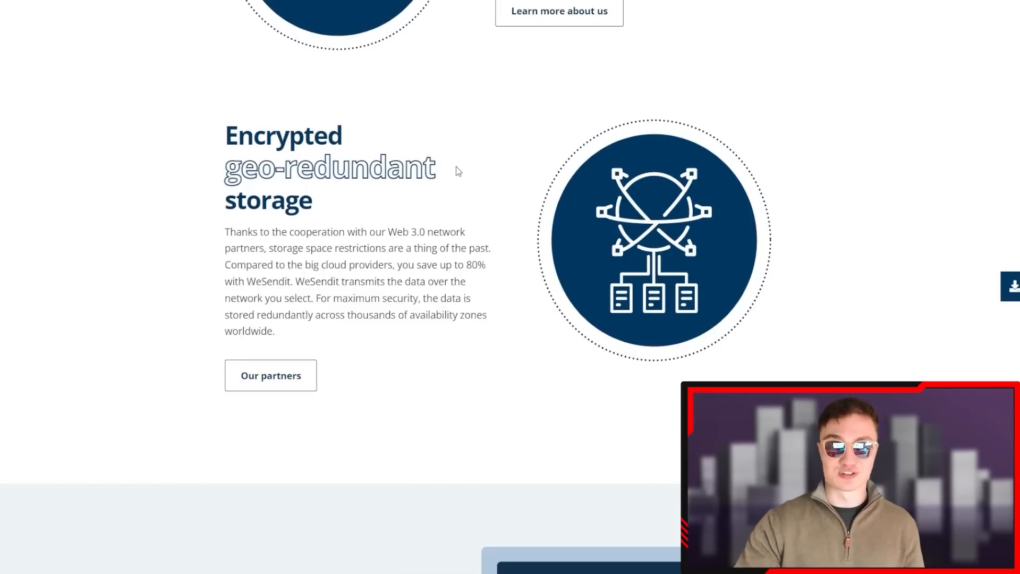
mouse_move(629, 253)
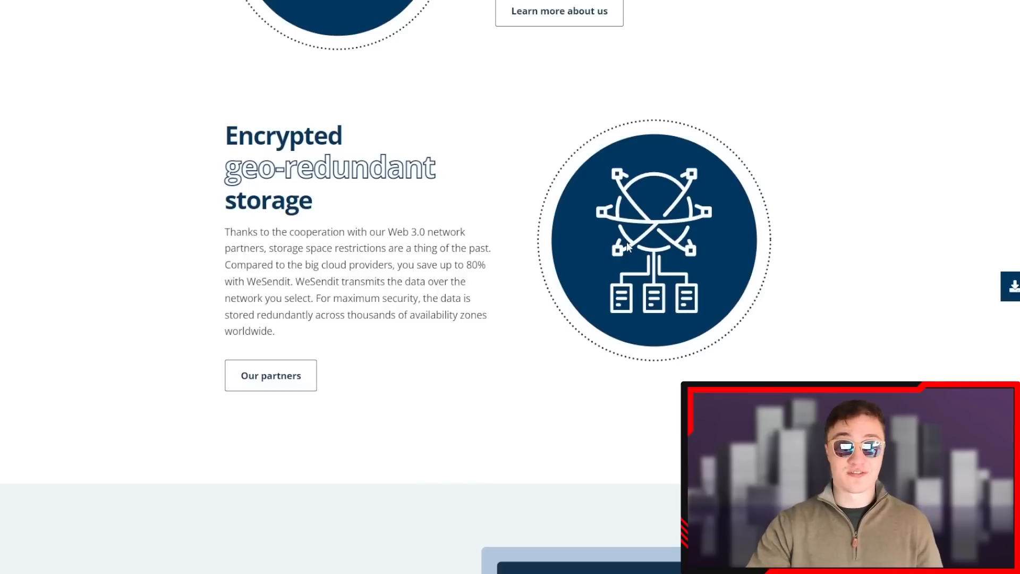
scroll("down", 3)
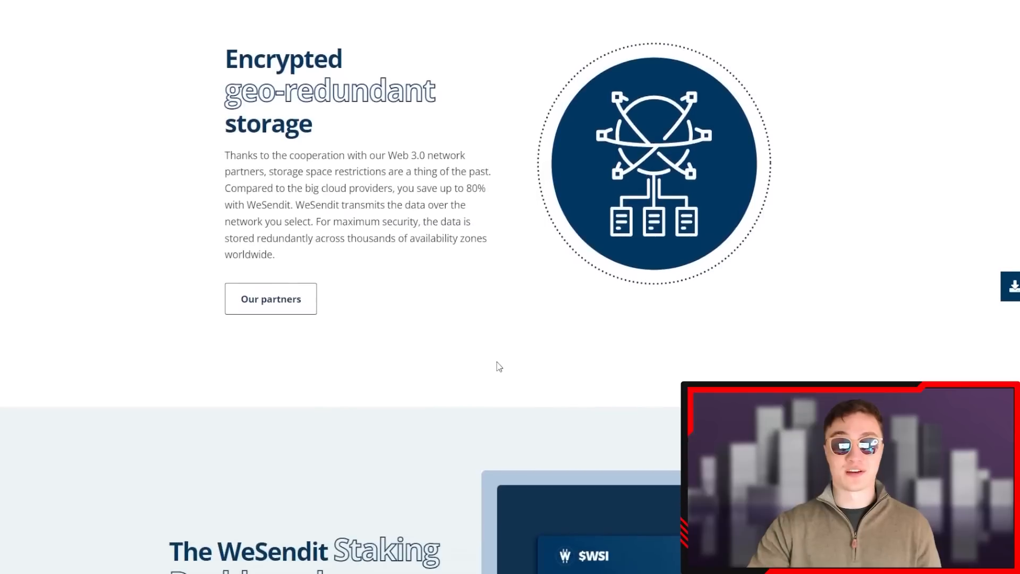
scroll("down", 3)
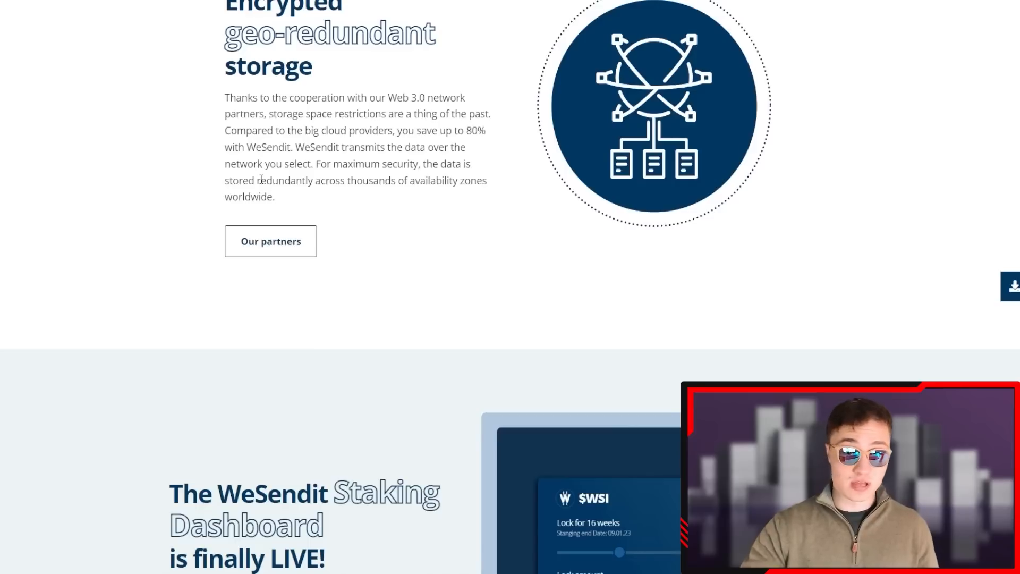
mouse_move(420, 229)
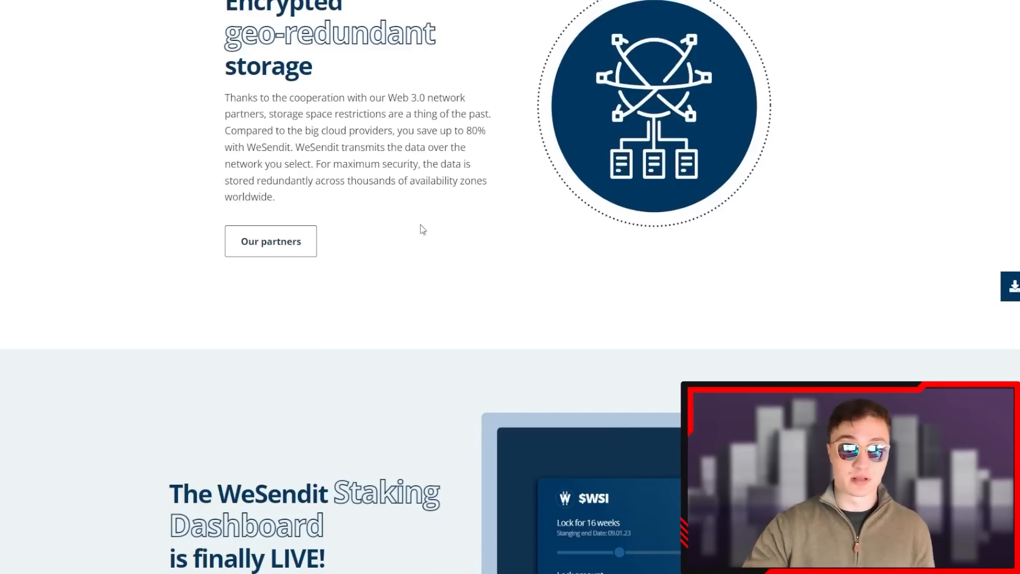
scroll("down", 3)
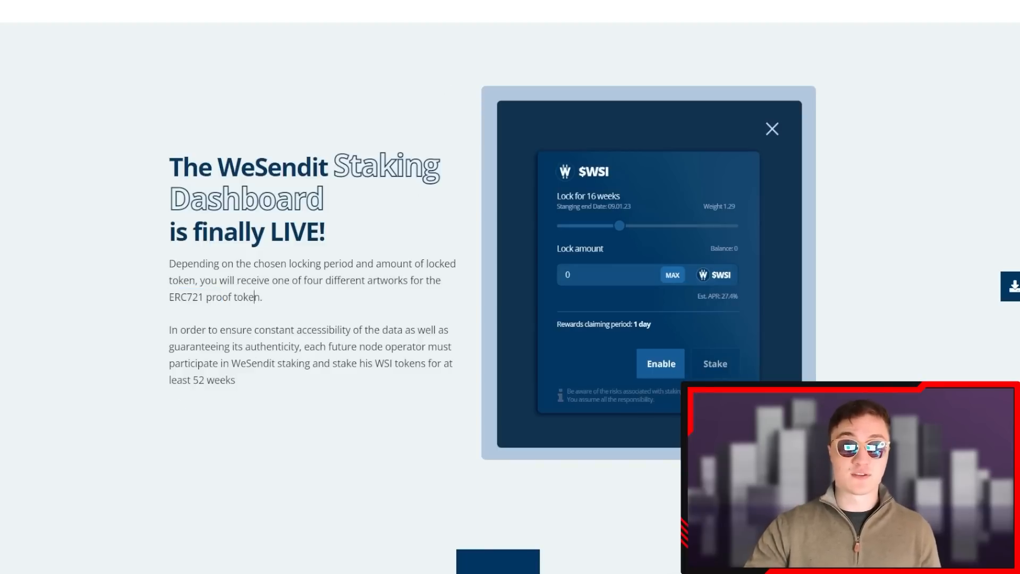
Scroll past the staking dashboard and FAQ, then back up toward the page top
scroll("down", 3)
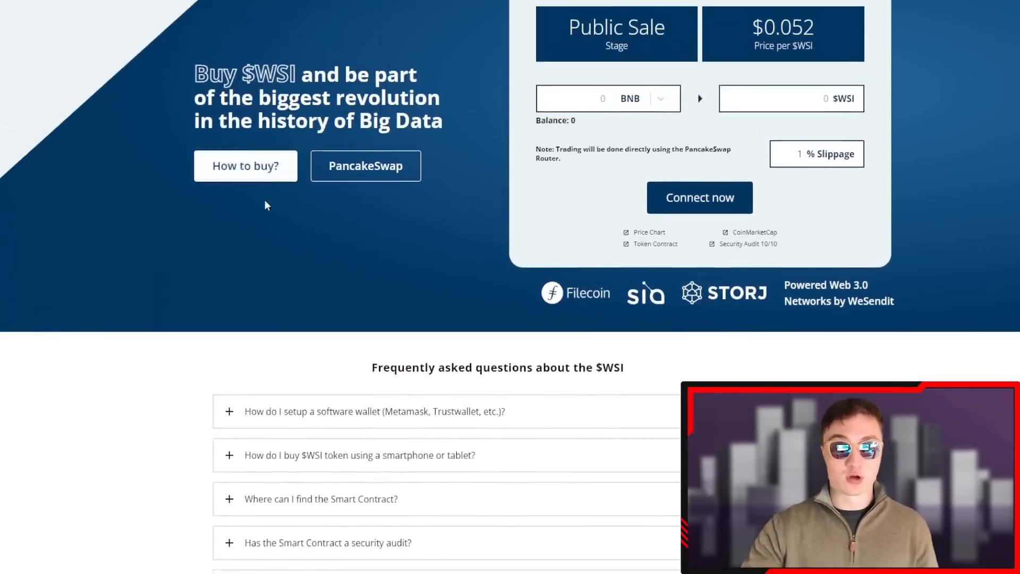
scroll("down", 3)
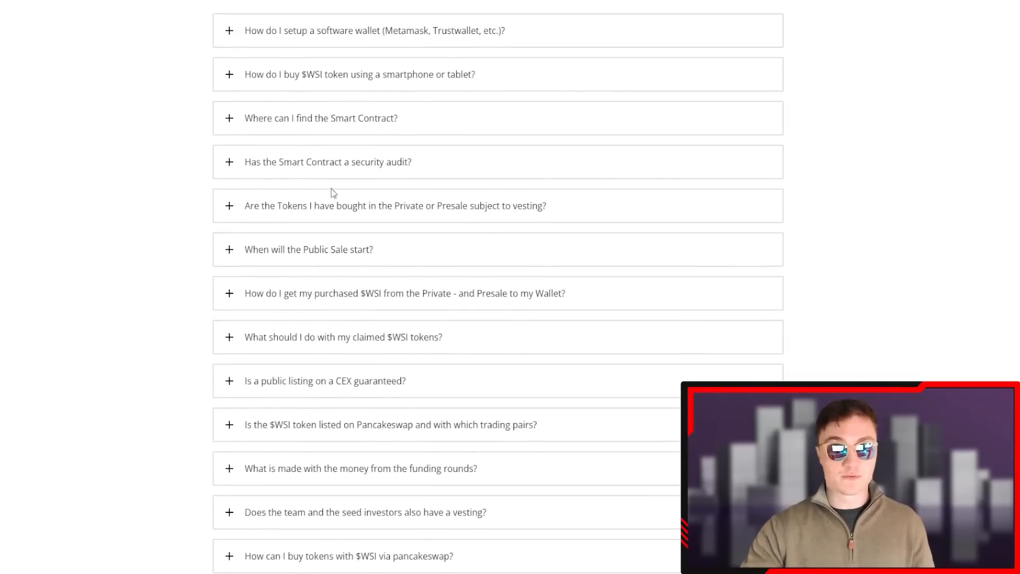
scroll("up", 3)
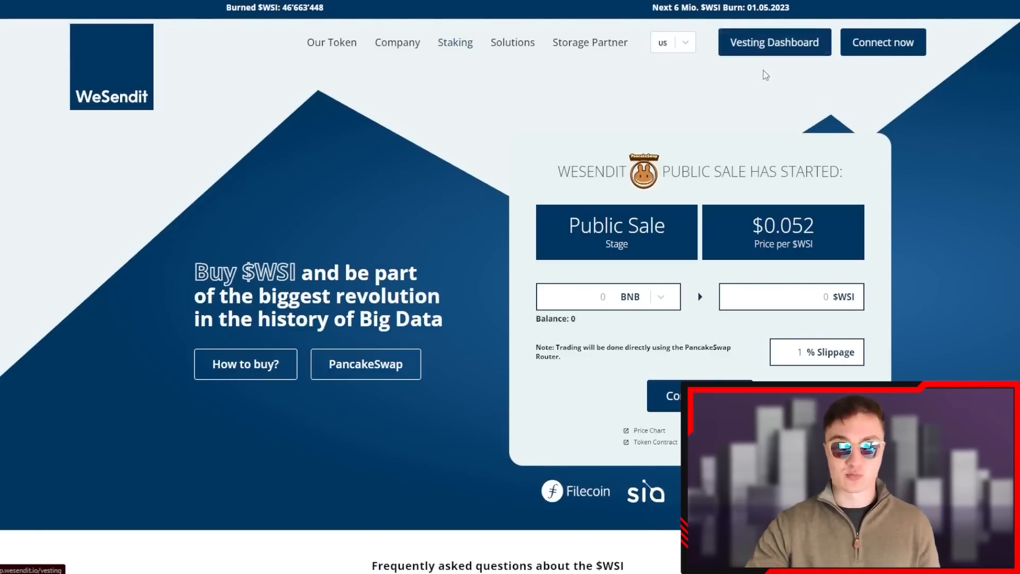
mouse_move(817, 351)
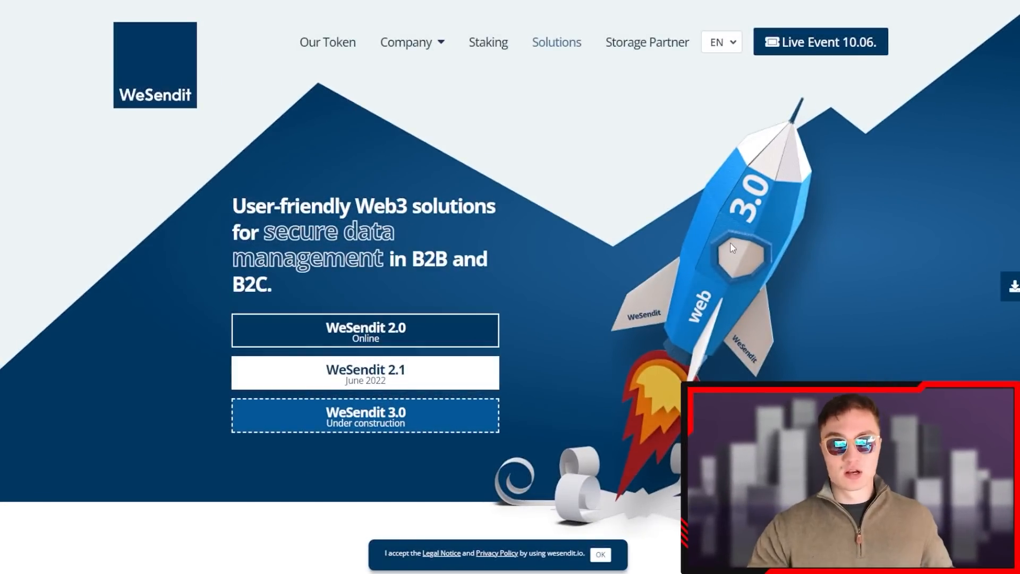
Scroll past the 'You alone control your data' cards to the premium solutions Ad Manager section
scroll("up", 3)
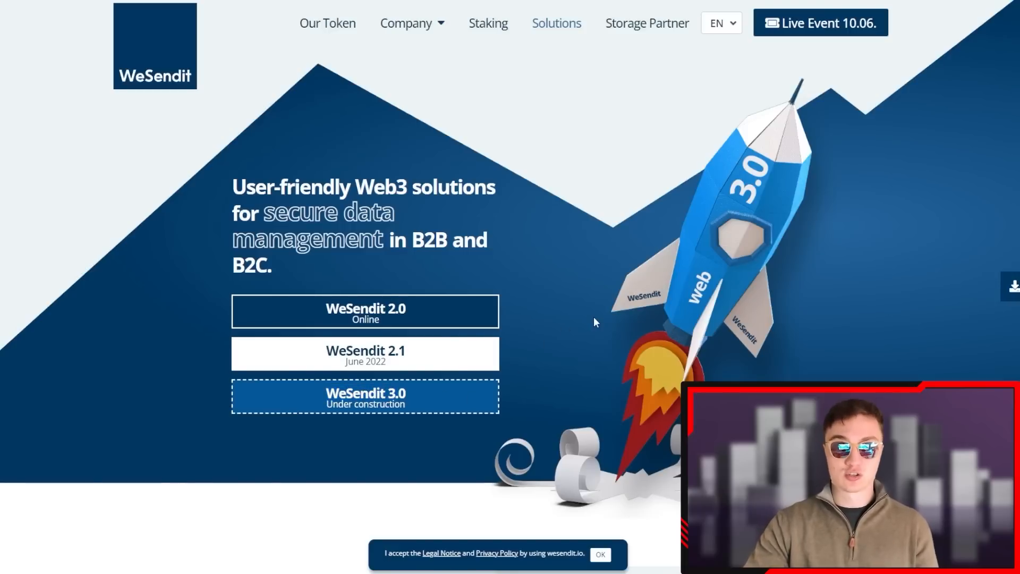
scroll("down", 3)
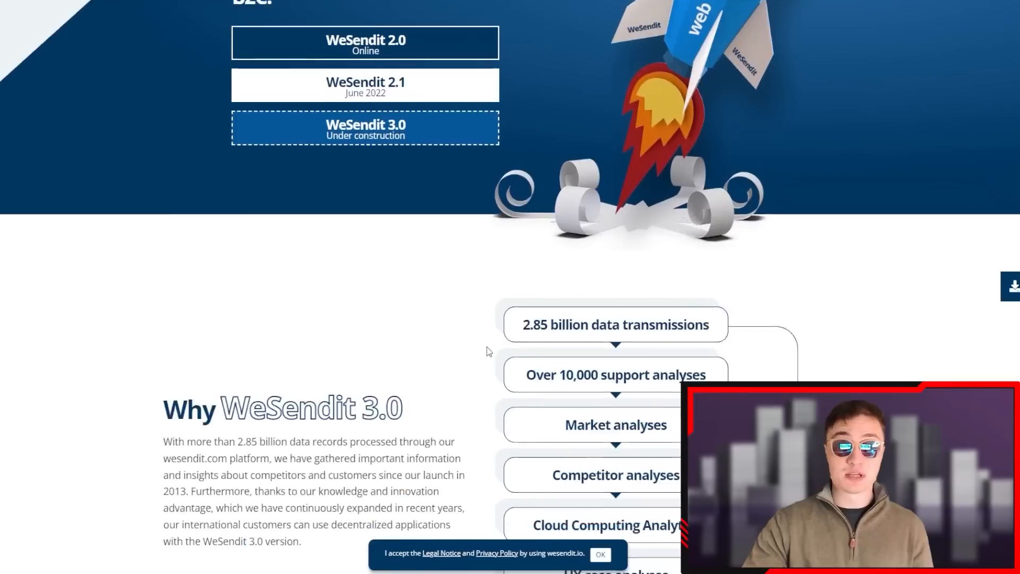
scroll("down", 3)
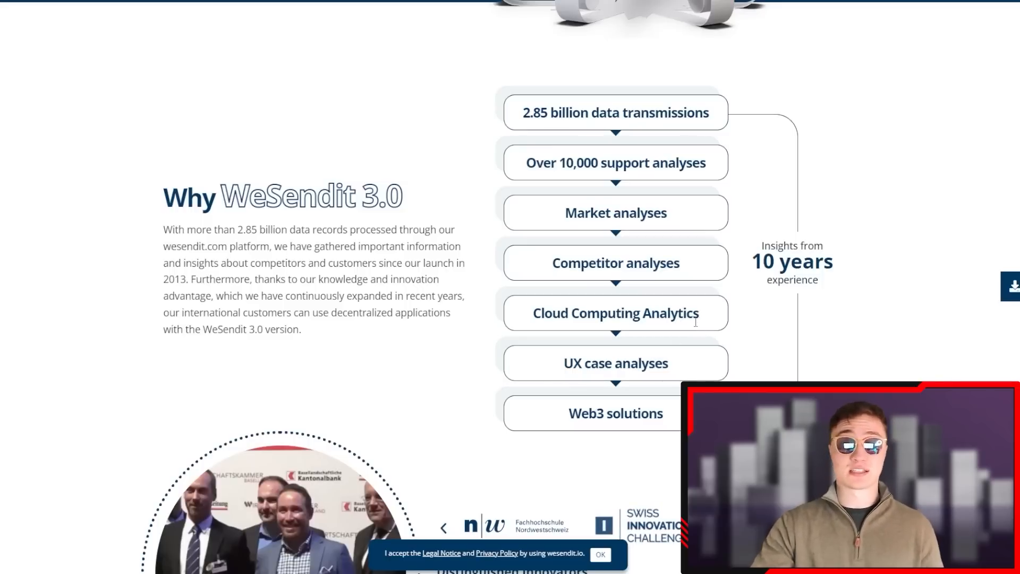
scroll("down", 3)
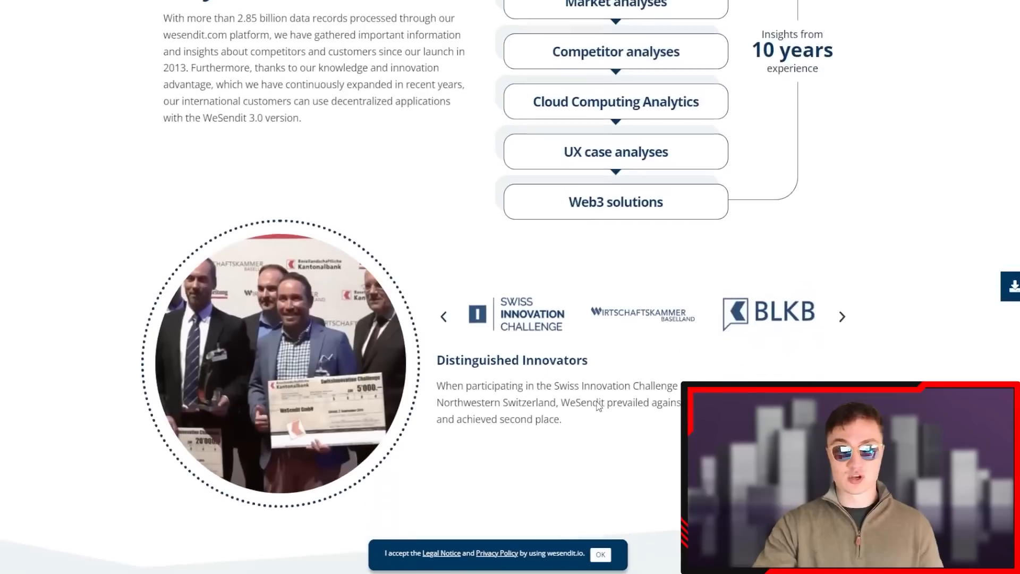
scroll("down", 3)
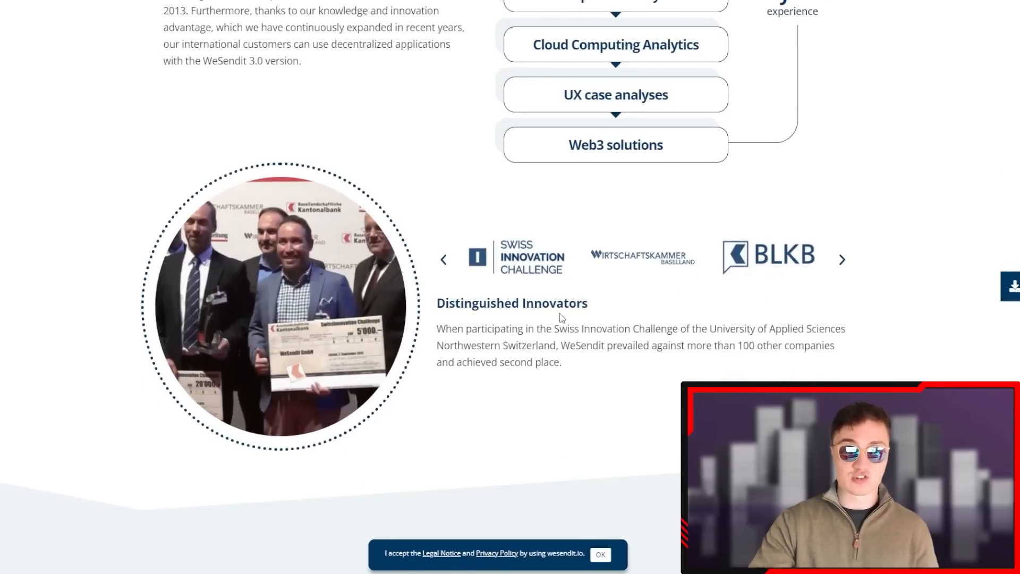
scroll("down", 3)
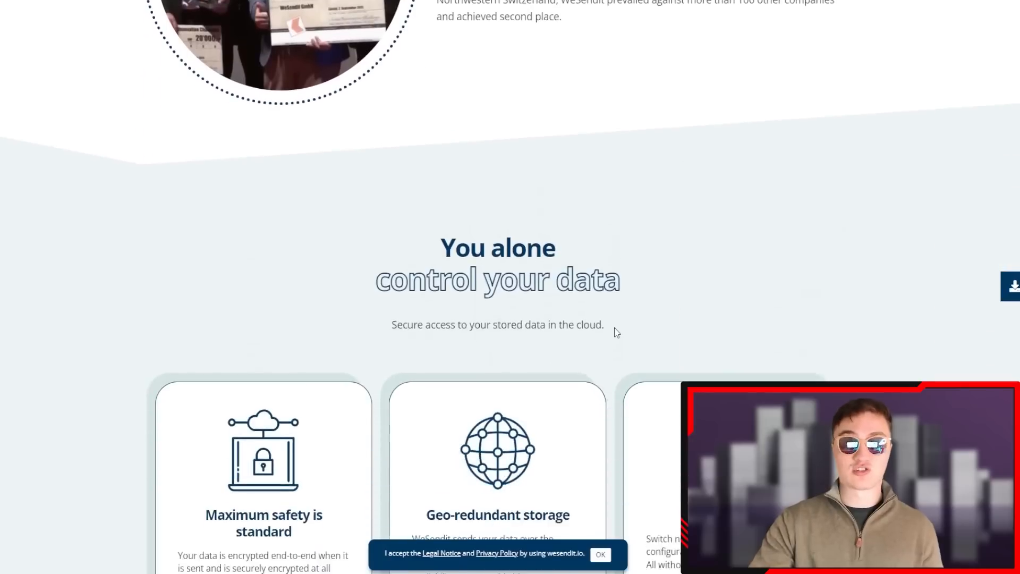
scroll("down", 3)
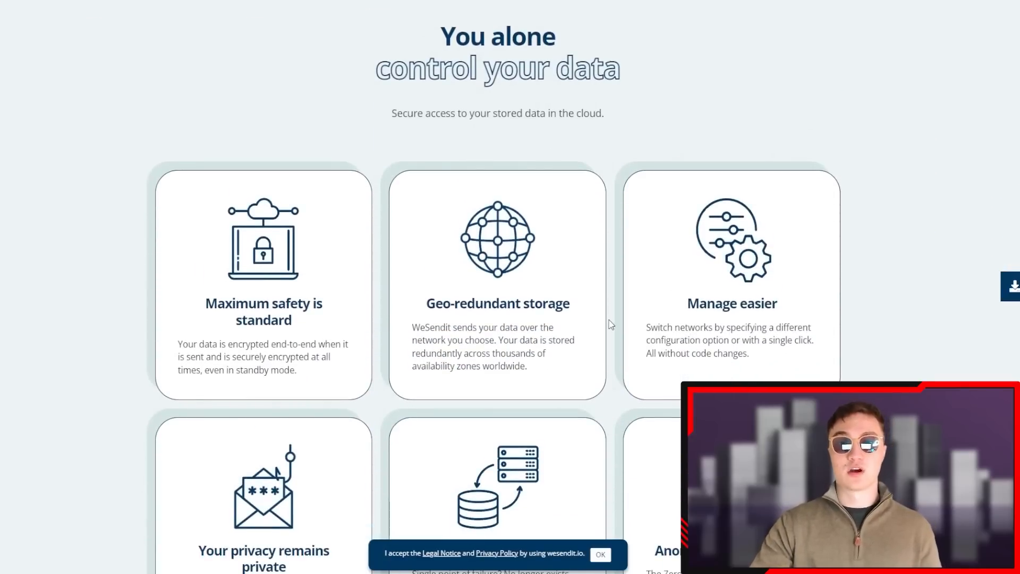
scroll("down", 3)
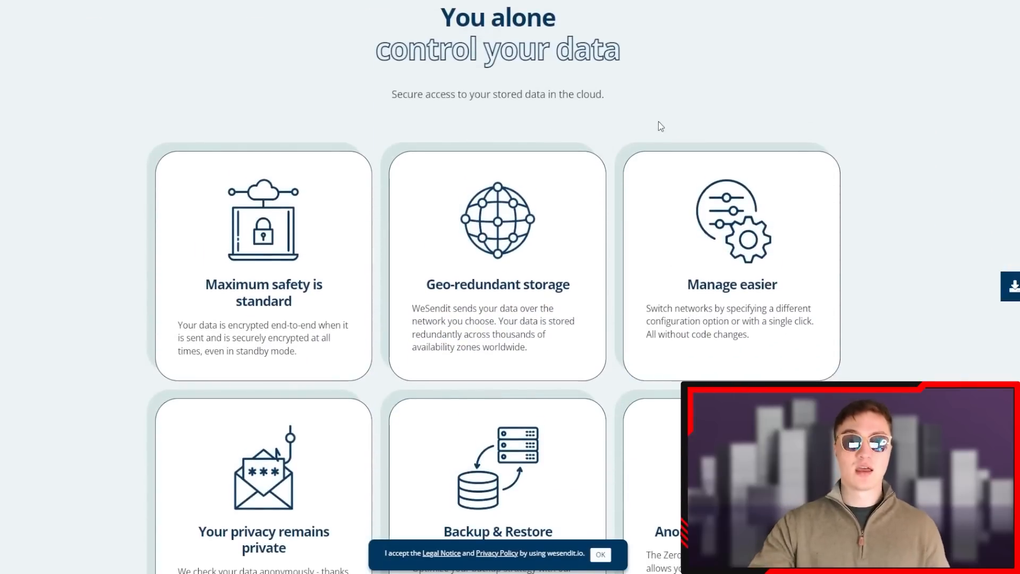
scroll("down", 3)
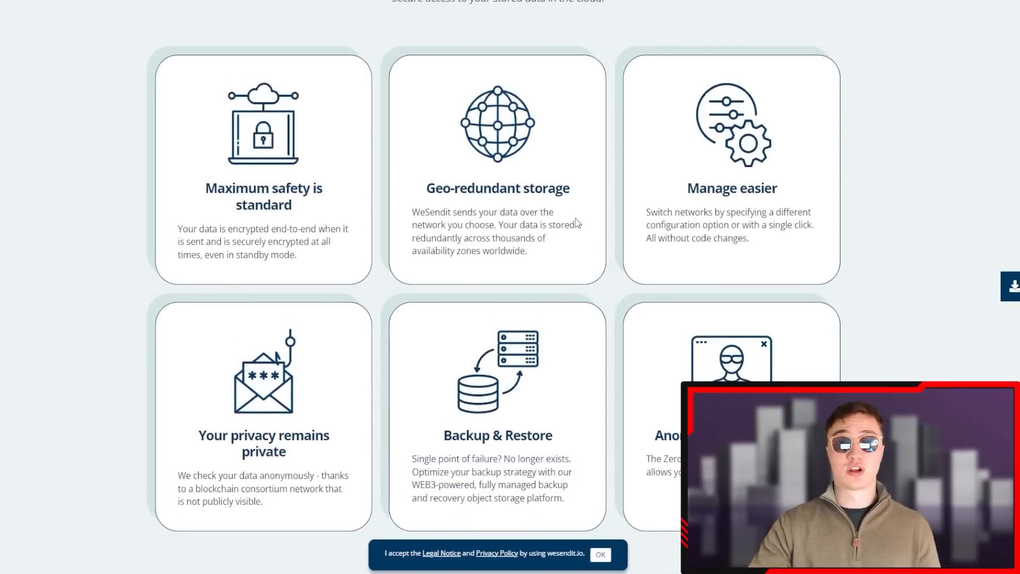
scroll("down", 3)
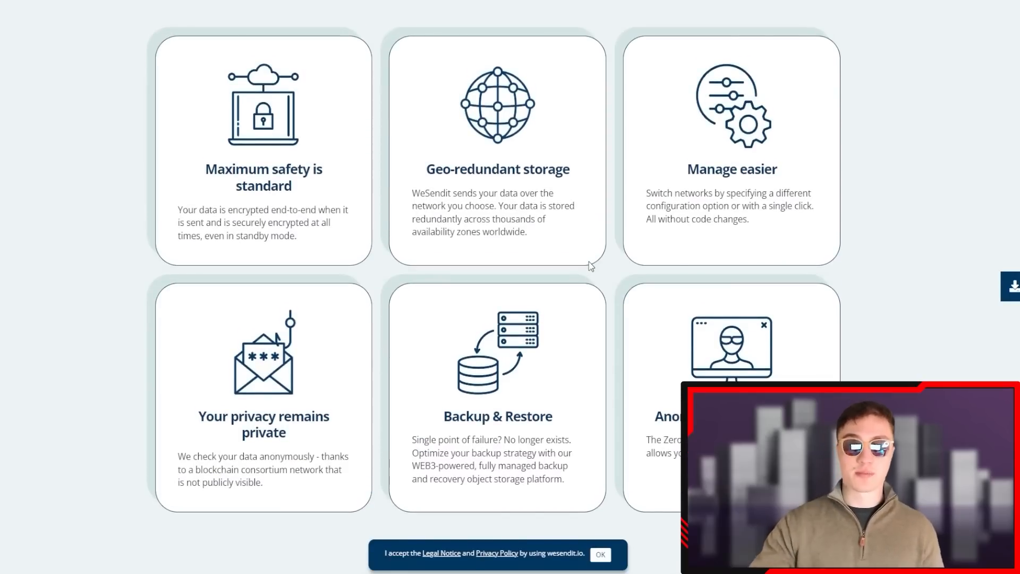
scroll("down", 3)
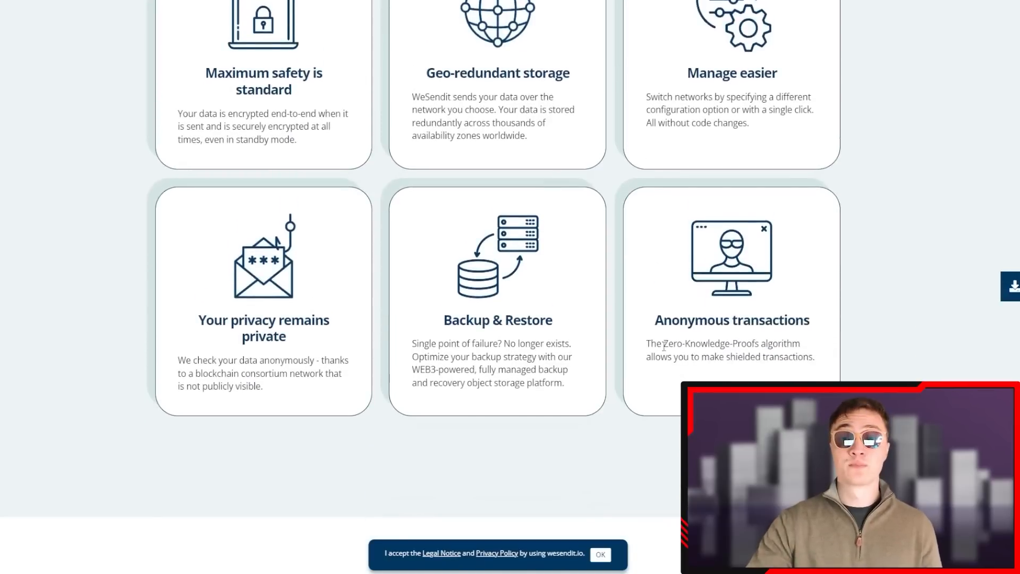
mouse_move(623, 381)
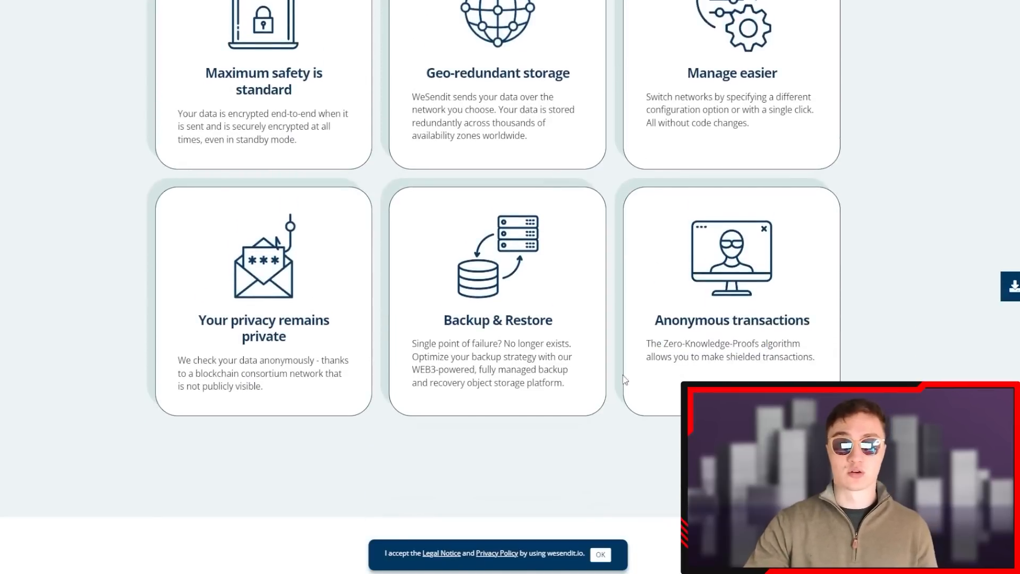
scroll("down", 3)
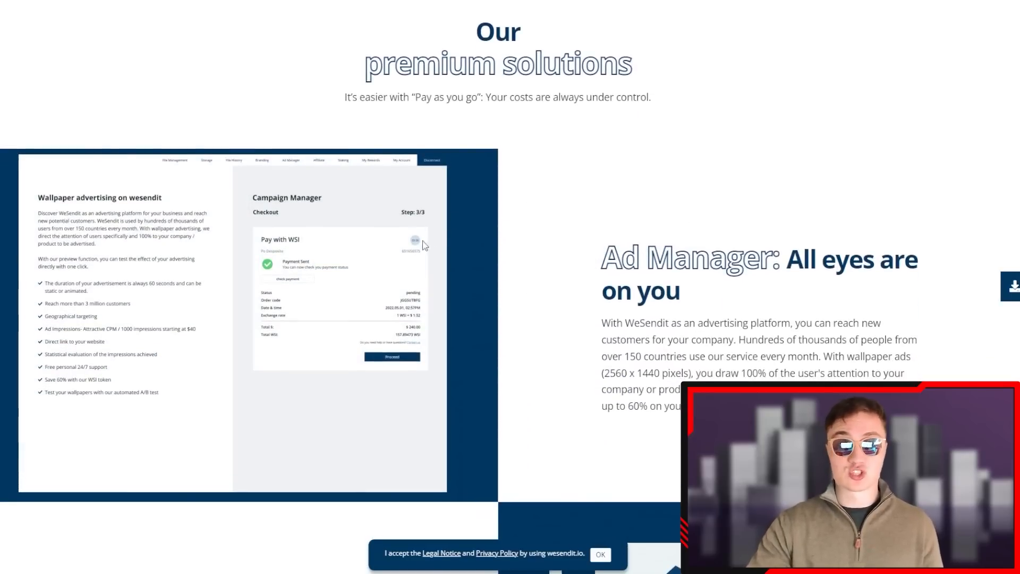
Scroll through the storage, team and file-chronicle sections, then reach the Zug Community Live Event page
scroll("down", 3)
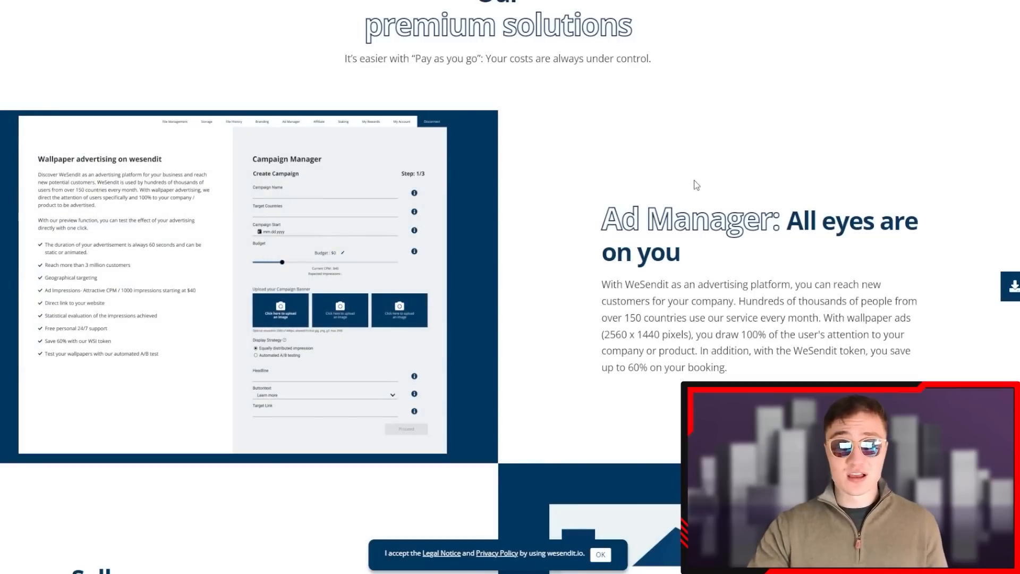
scroll("down", 3)
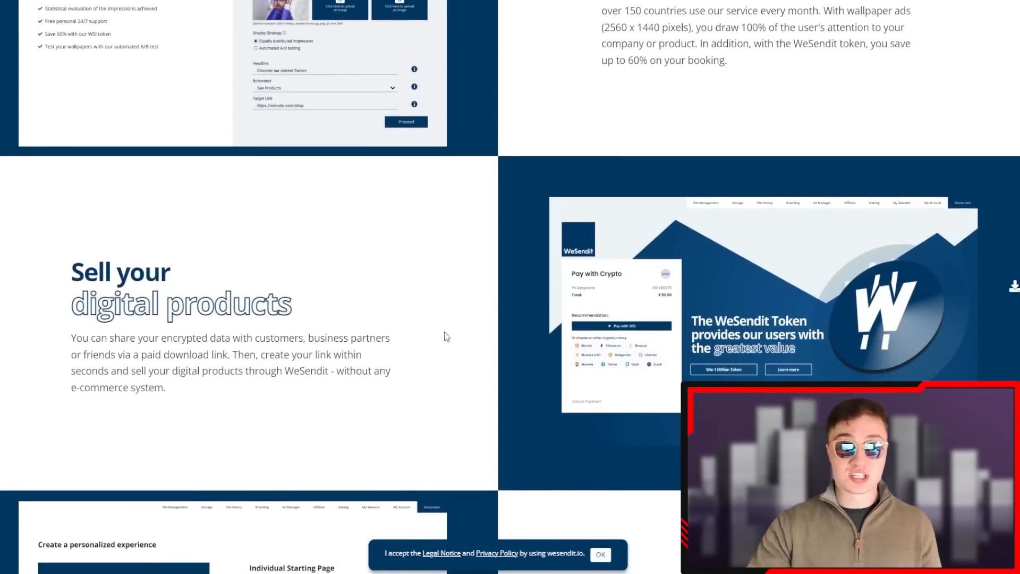
scroll("down", 3)
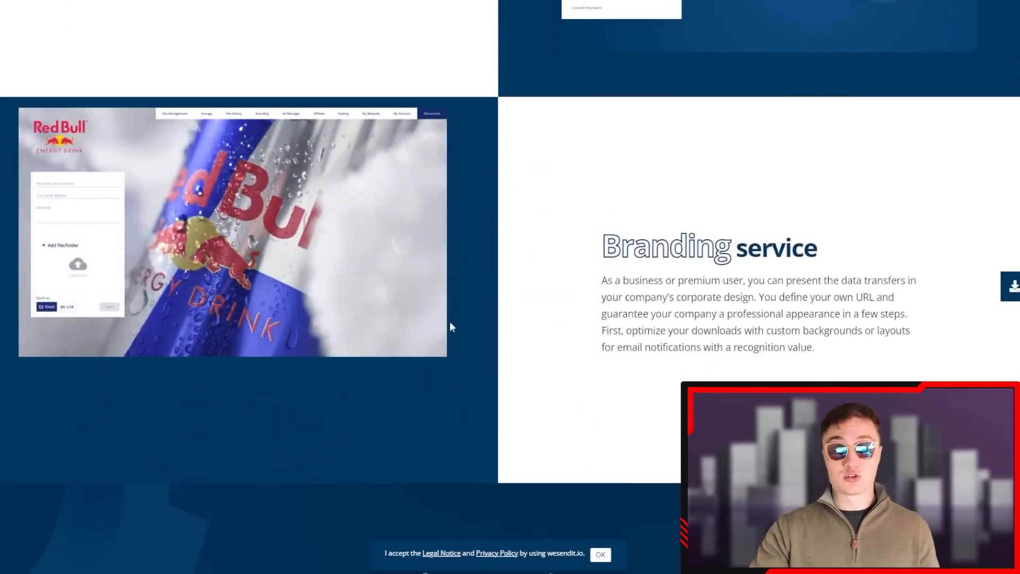
scroll("down", 3)
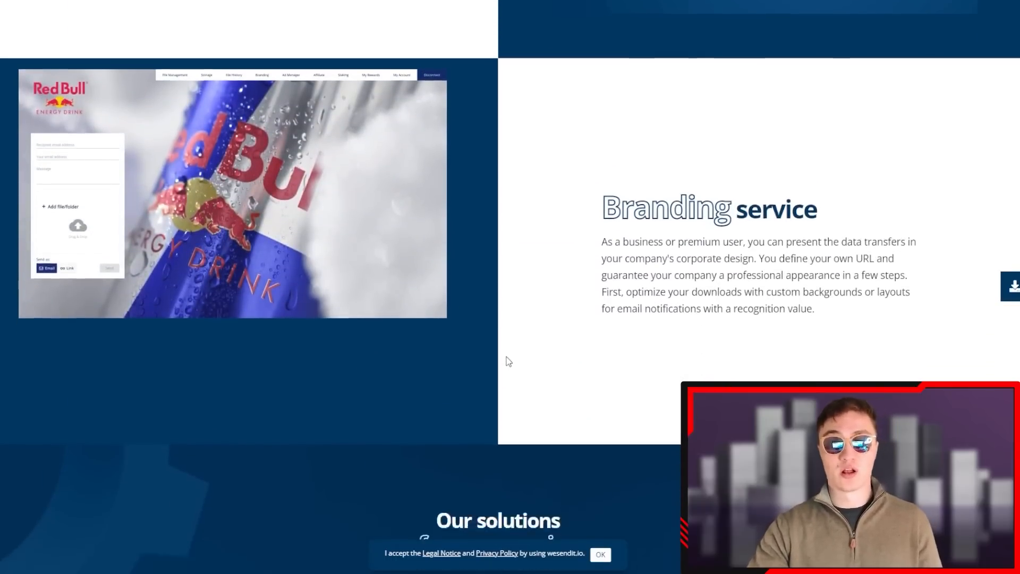
scroll("down", 3)
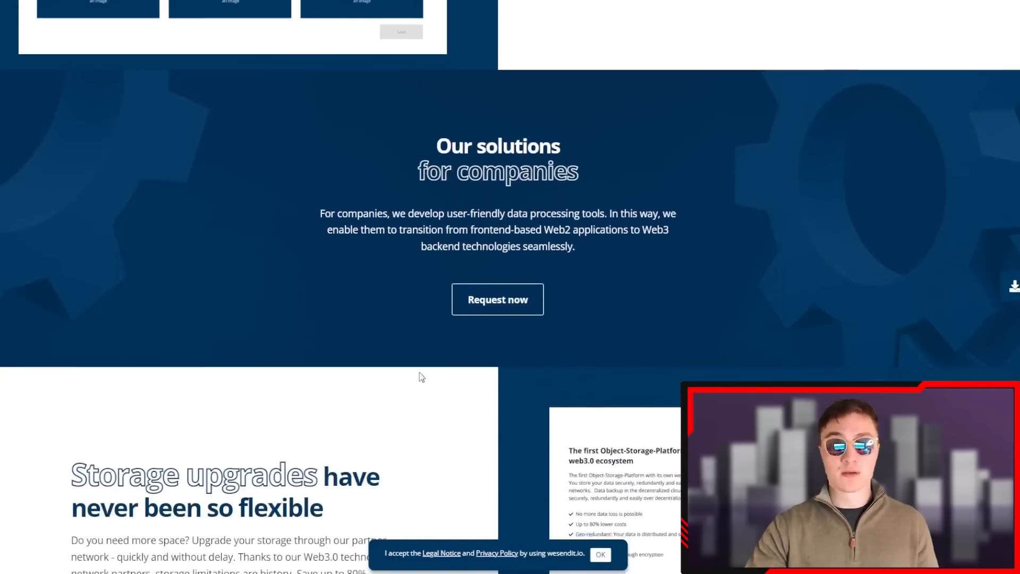
scroll("down", 3)
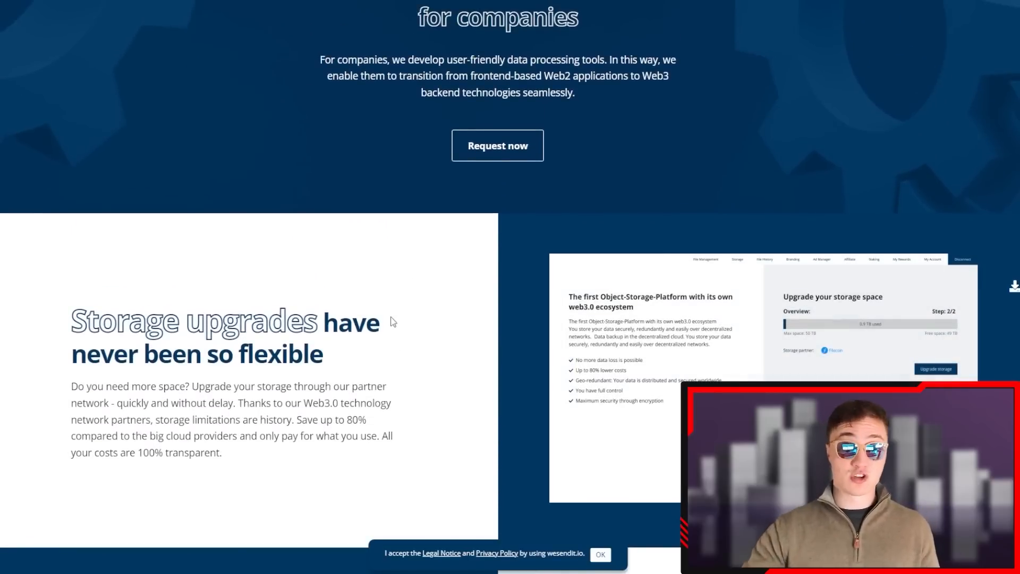
scroll("down", 3)
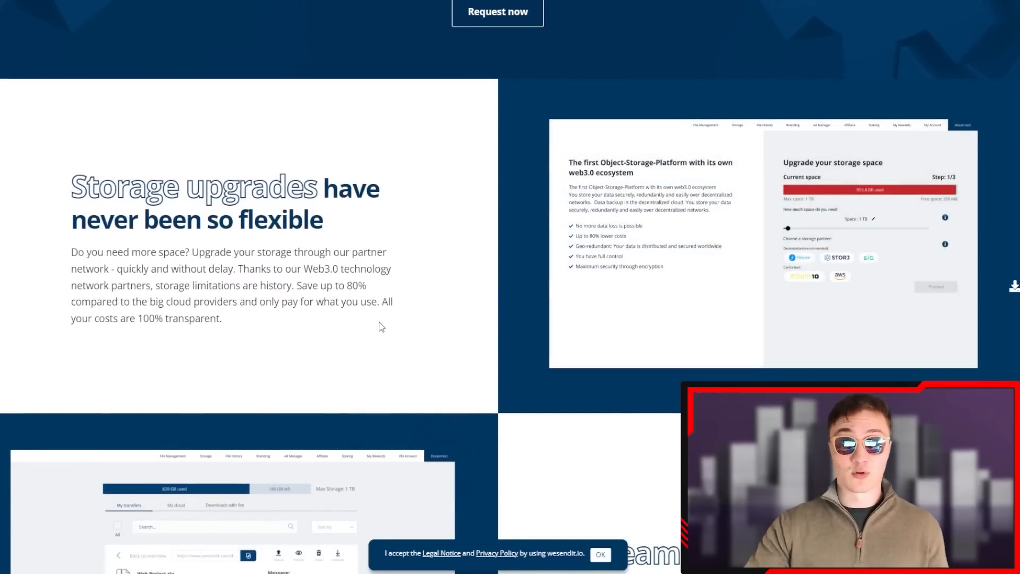
scroll("down", 3)
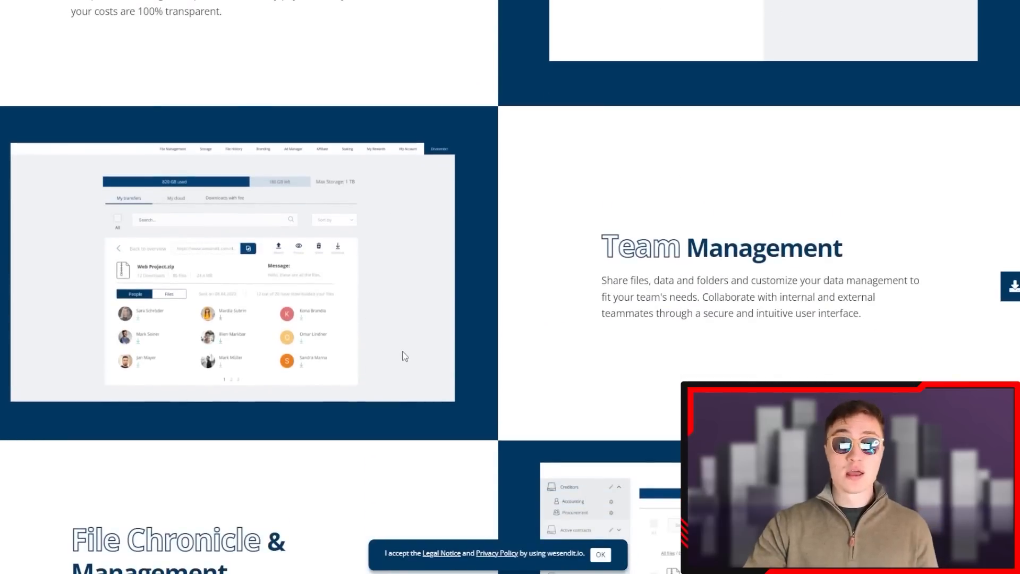
scroll("down", 3)
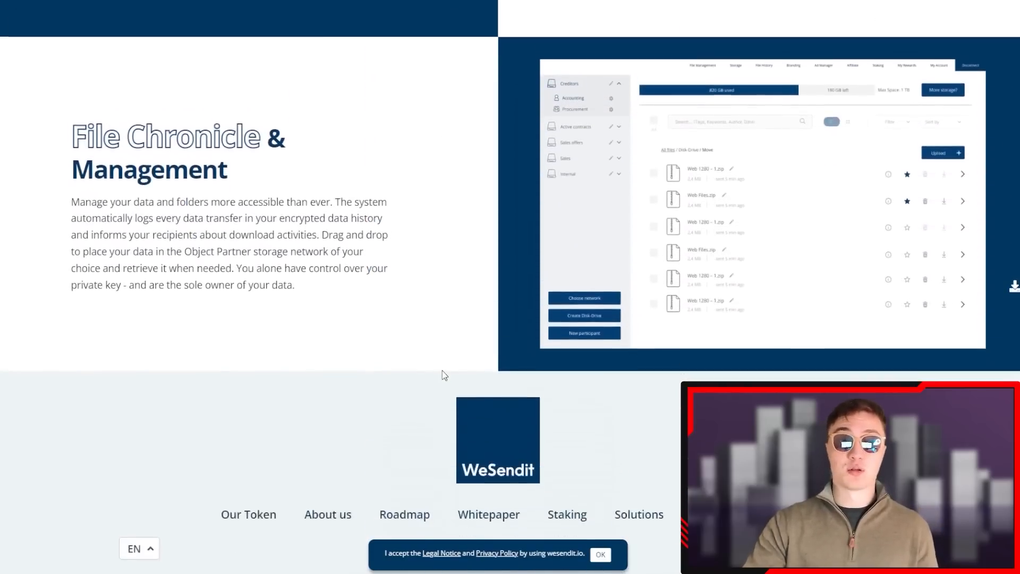
scroll("up", 3)
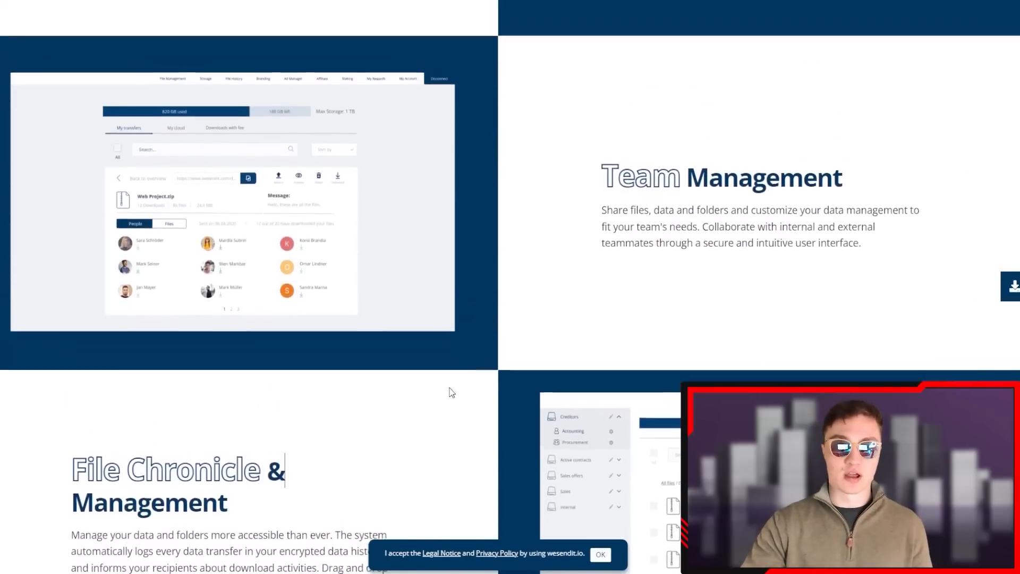
scroll("down", 3)
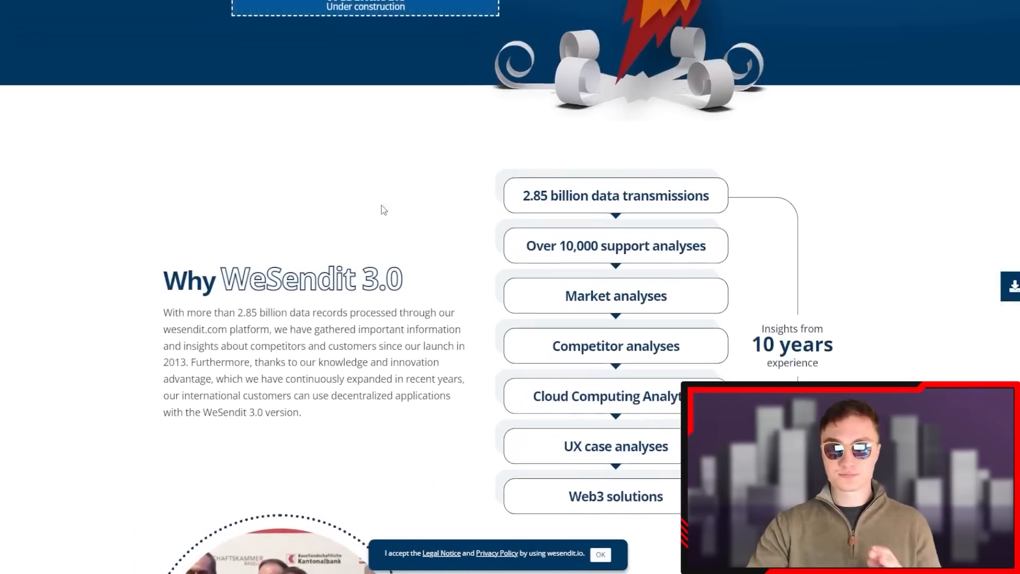
scroll("up", 3)
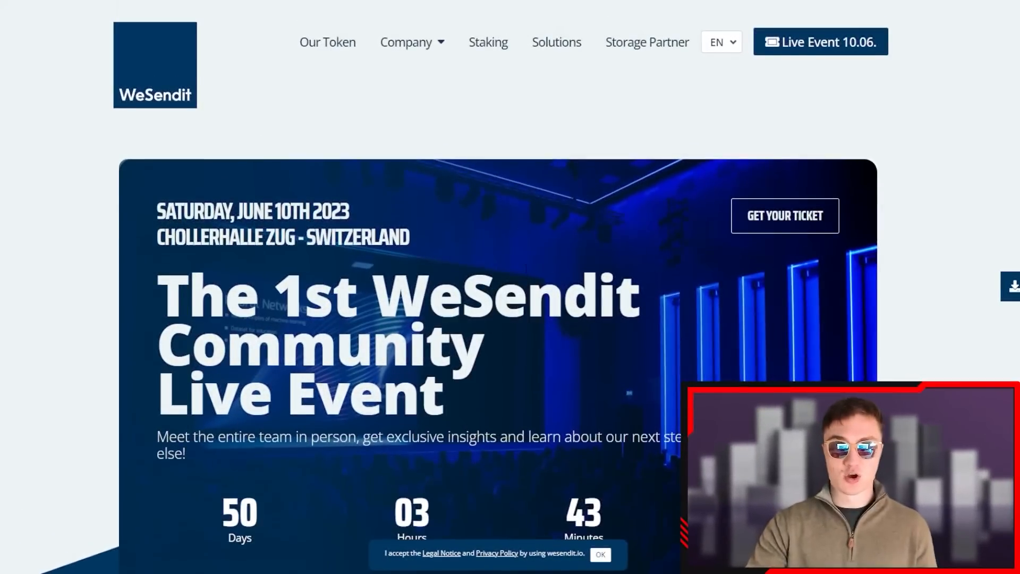
Scroll the live event page down to the Saturday June 10th 2023 schedule
scroll("down", 3)
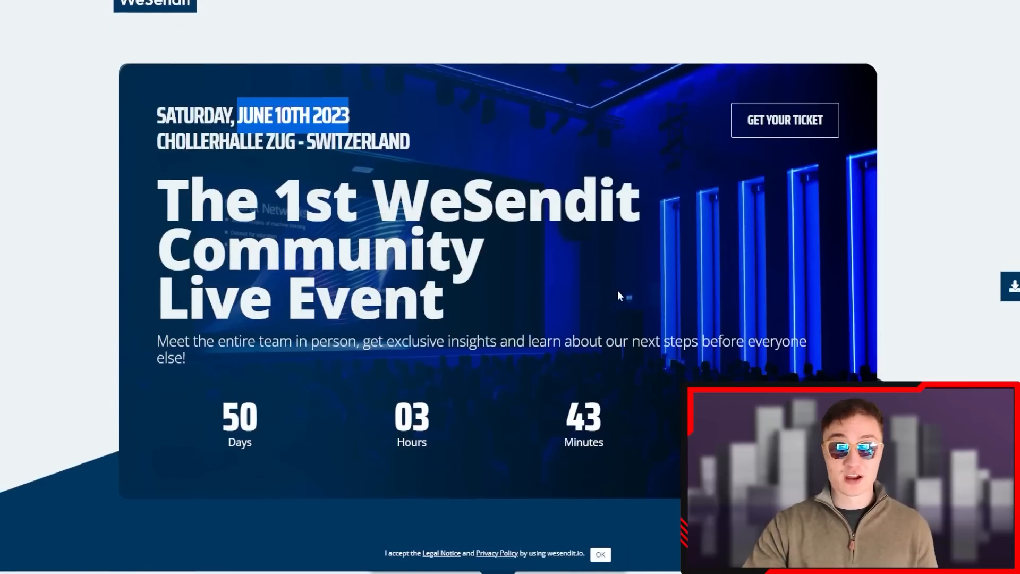
scroll("down", 3)
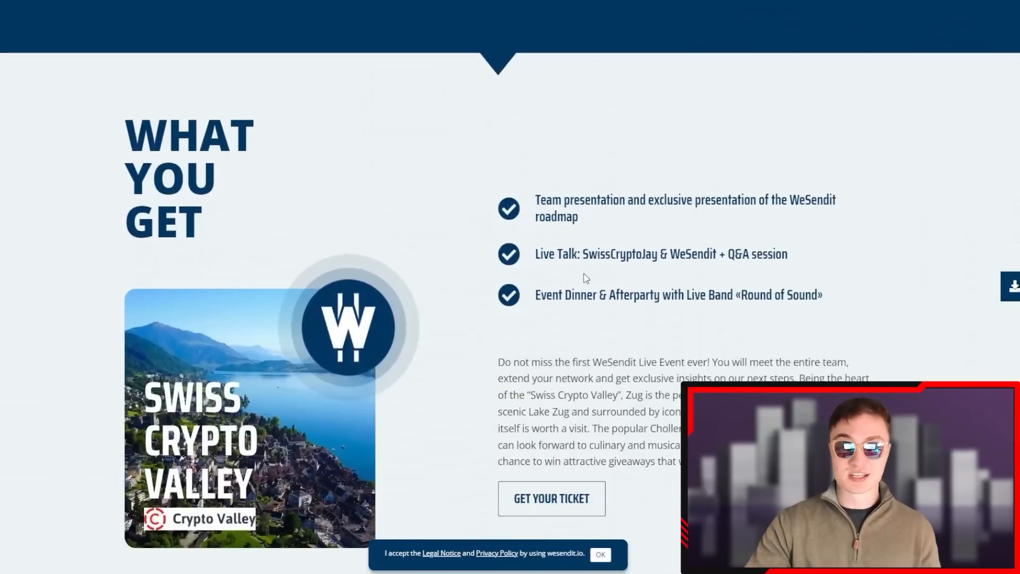
scroll("down", 3)
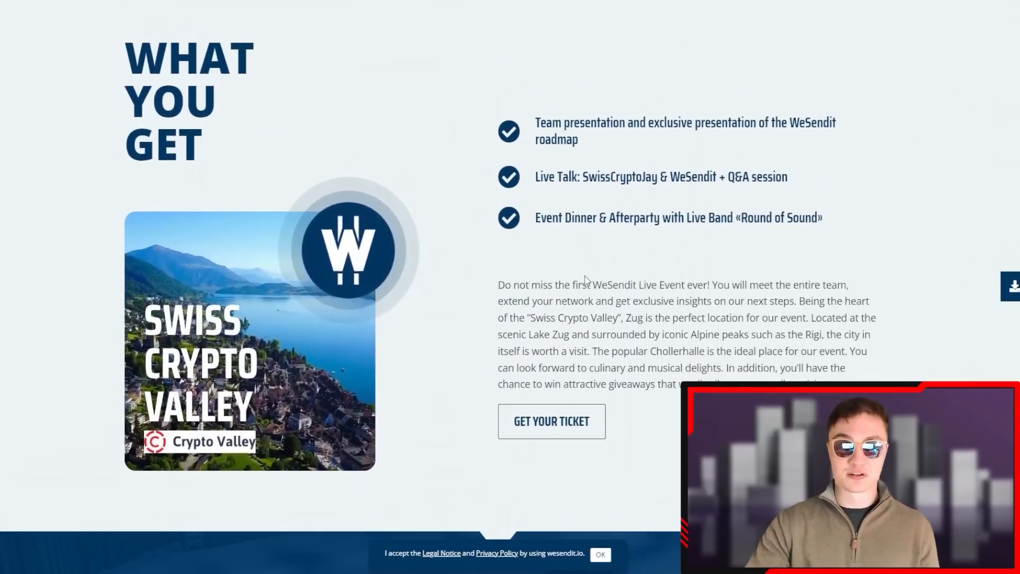
scroll("down", 3)
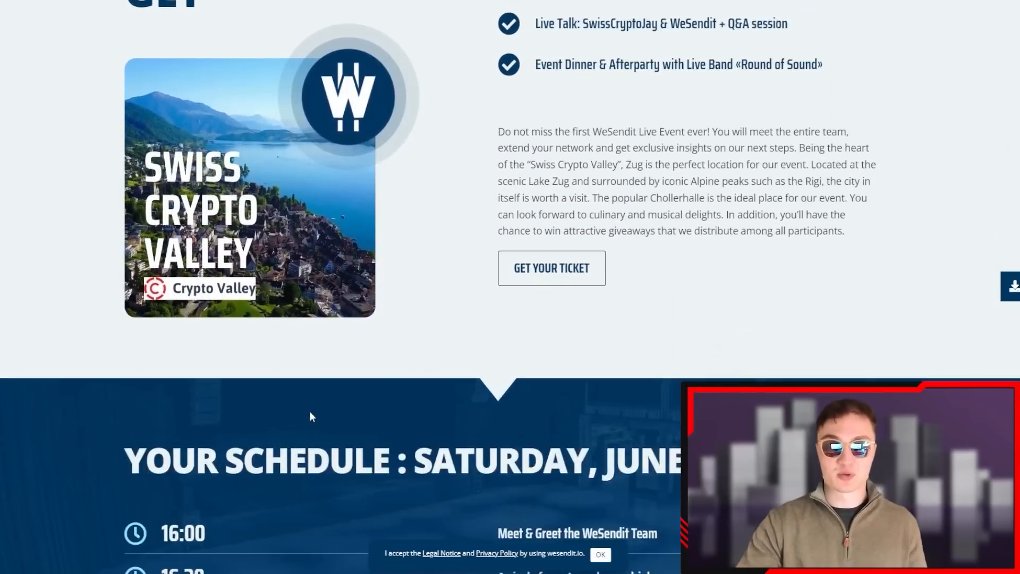
scroll("down", 3)
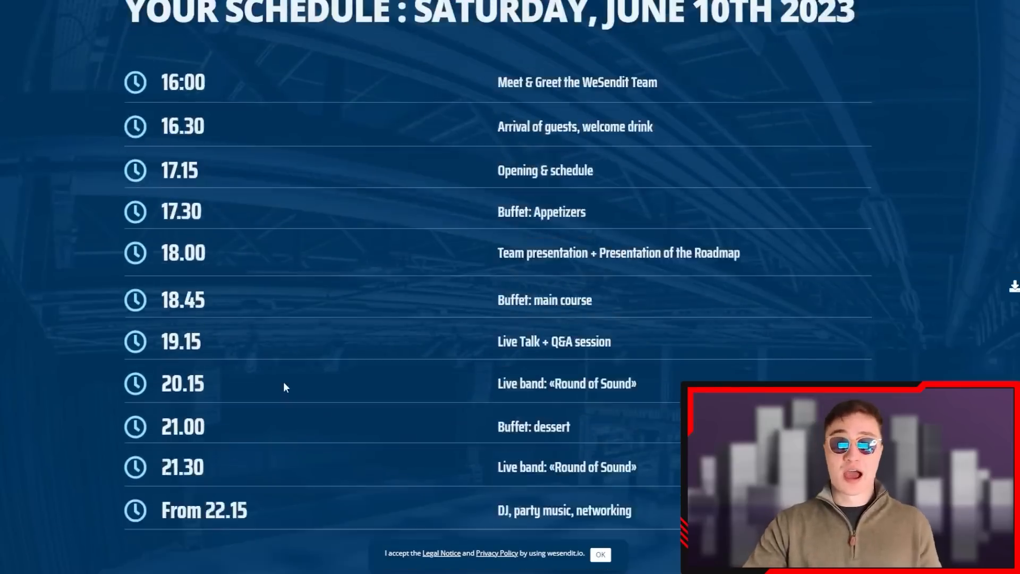
scroll("up", 3)
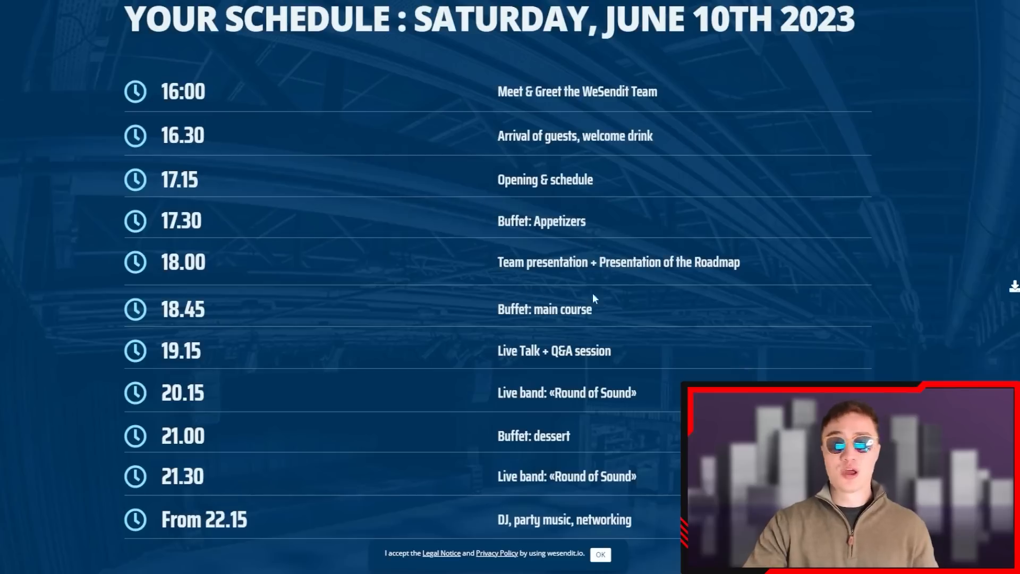
mouse_move(621, 199)
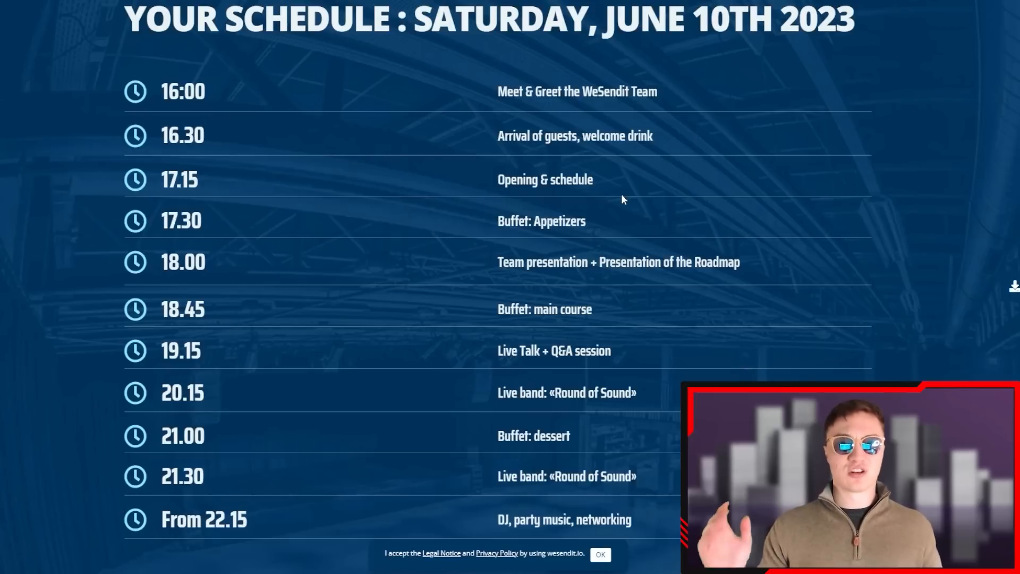
mouse_move(638, 185)
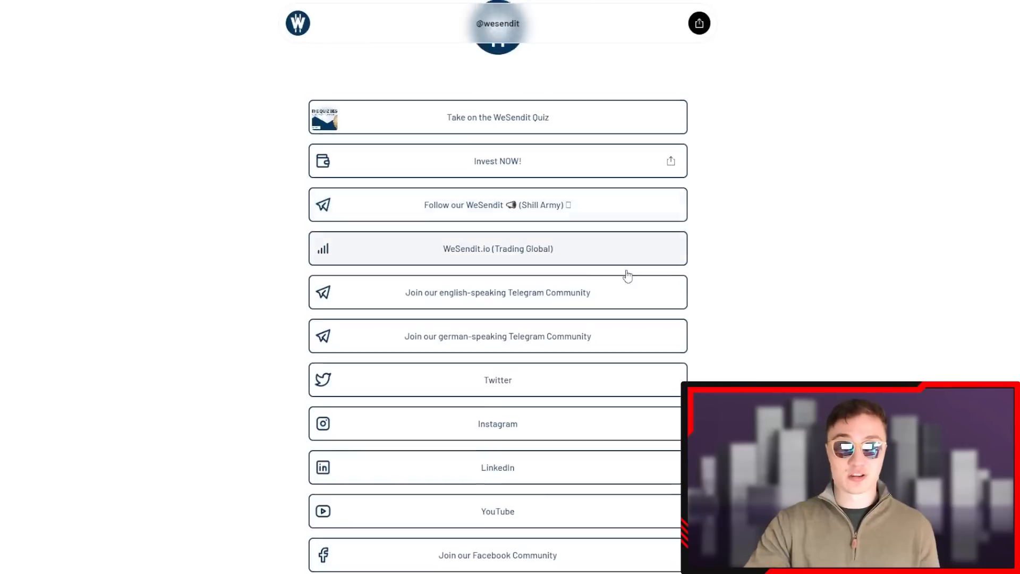
From WeSendit's Linktree page, follow the Twitter link to their profile
scroll("up", 3)
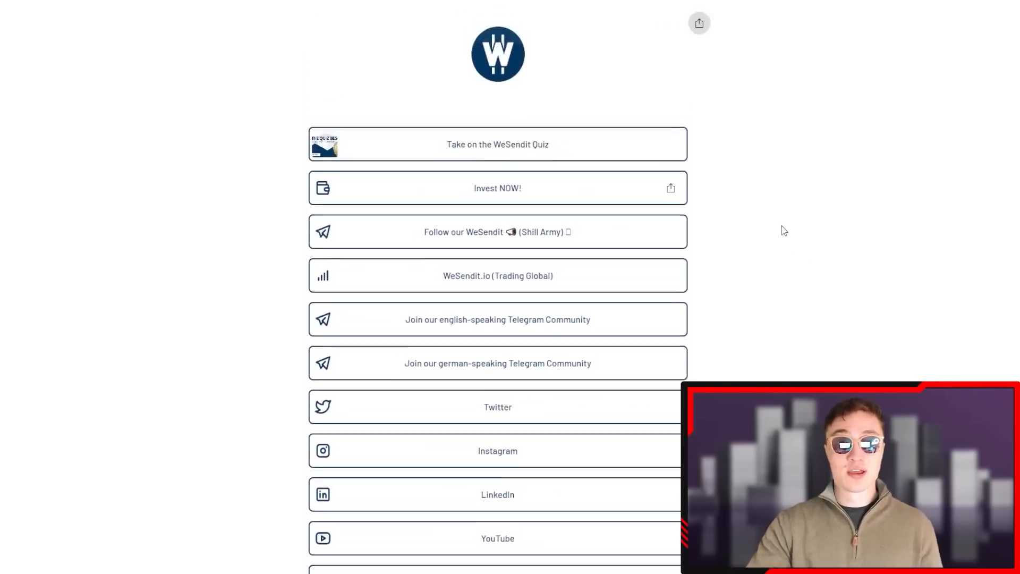
left_click(498, 407)
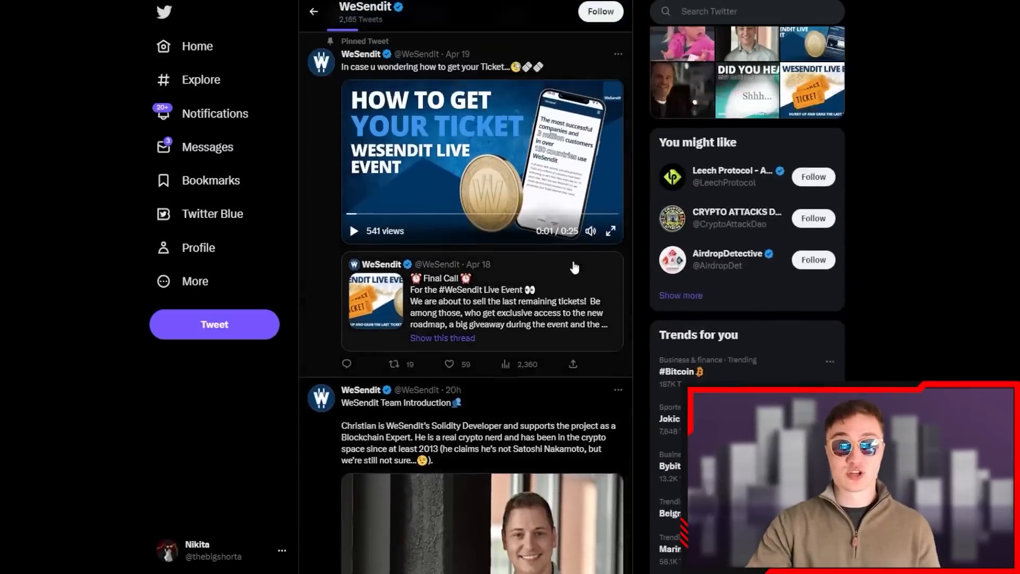
scroll("up", 3)
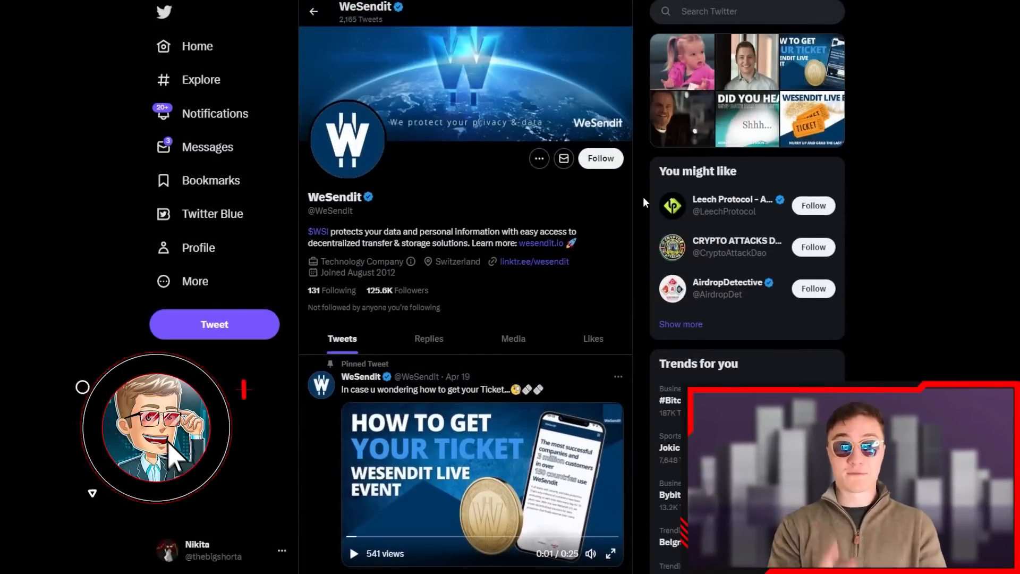